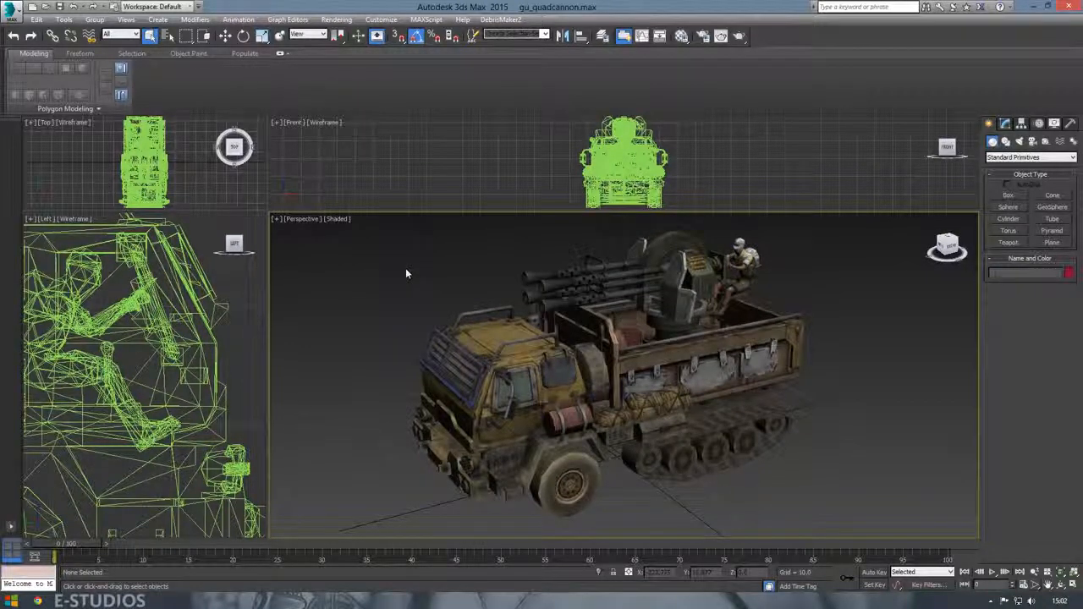
Step: Inspect the truck, then export it from 3ds Max under the file name gla-truck
left_click_drag(407, 275, 826, 376)
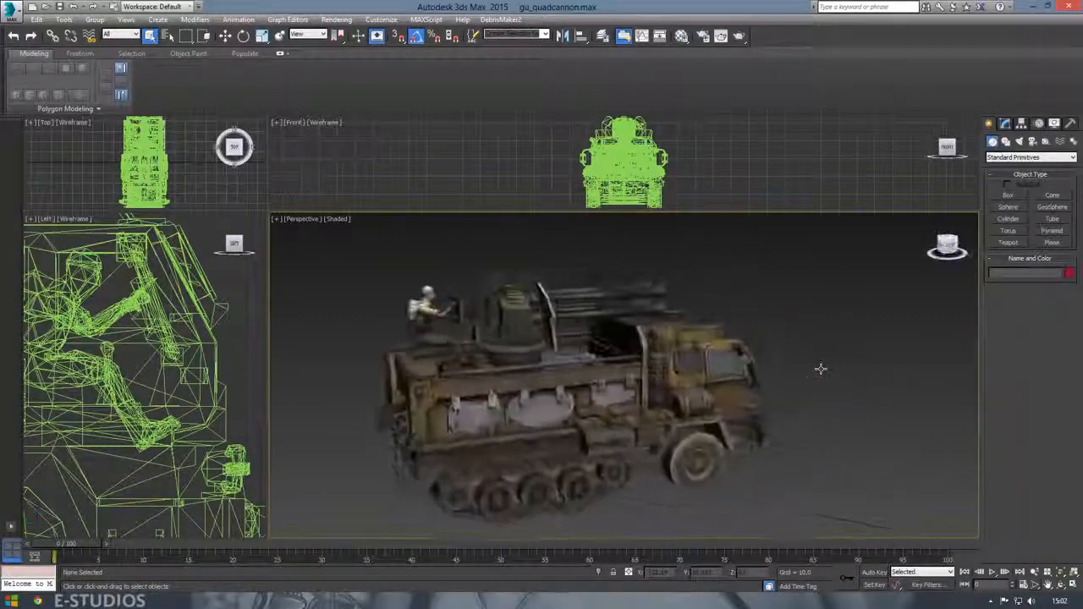
left_click_drag(821, 369, 806, 373)
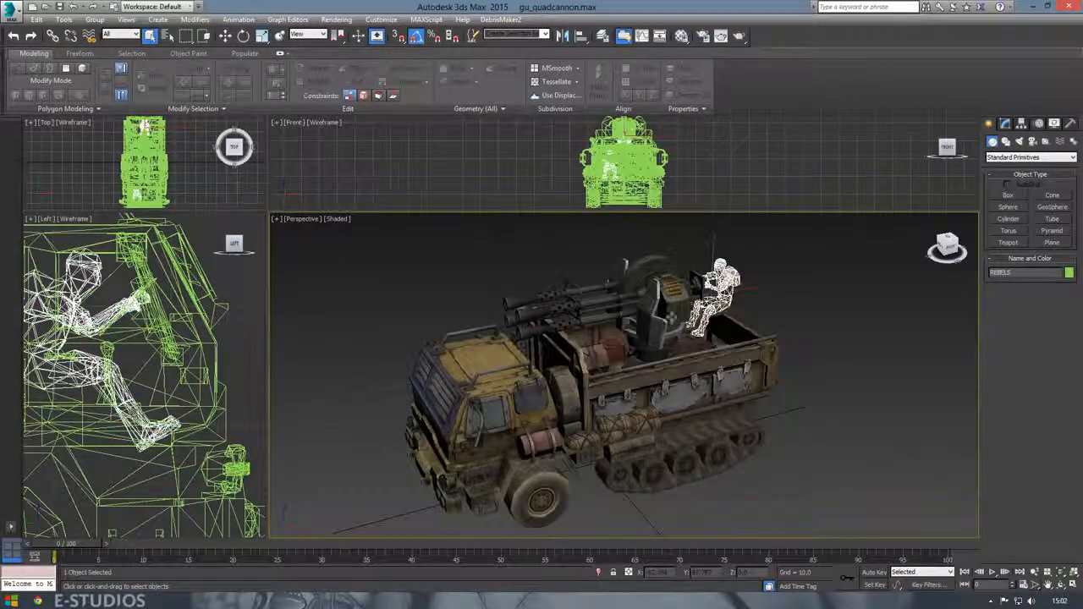
left_click(822, 375)
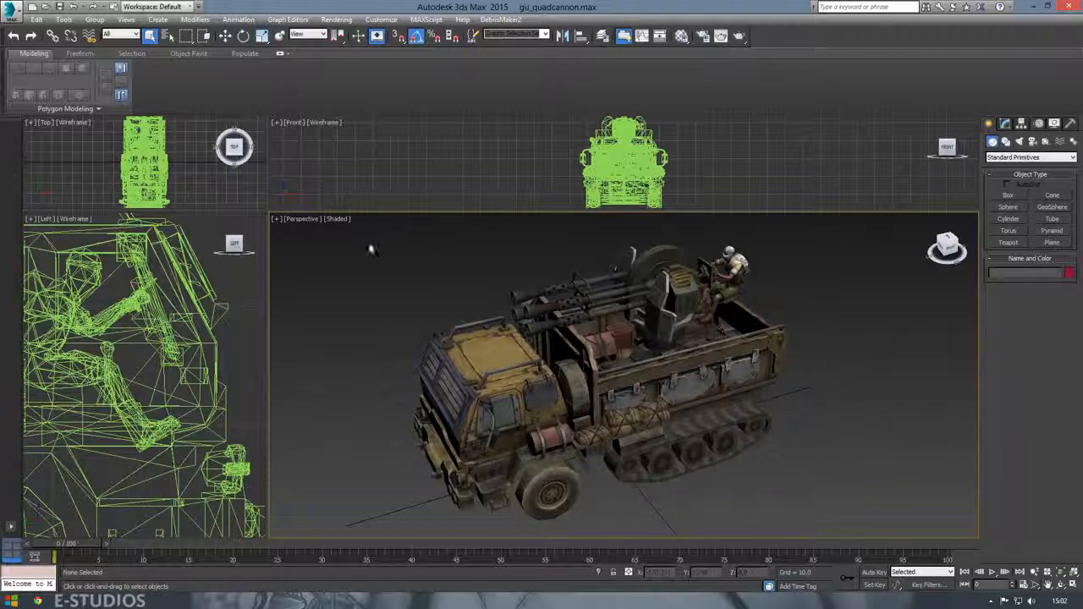
left_click(10, 18)
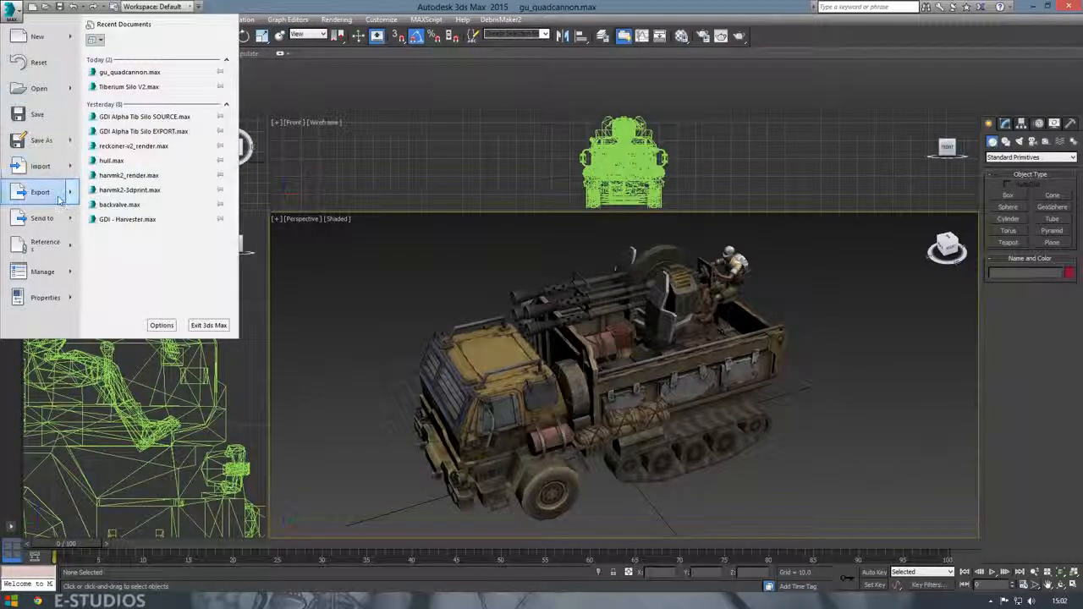
left_click(39, 193)
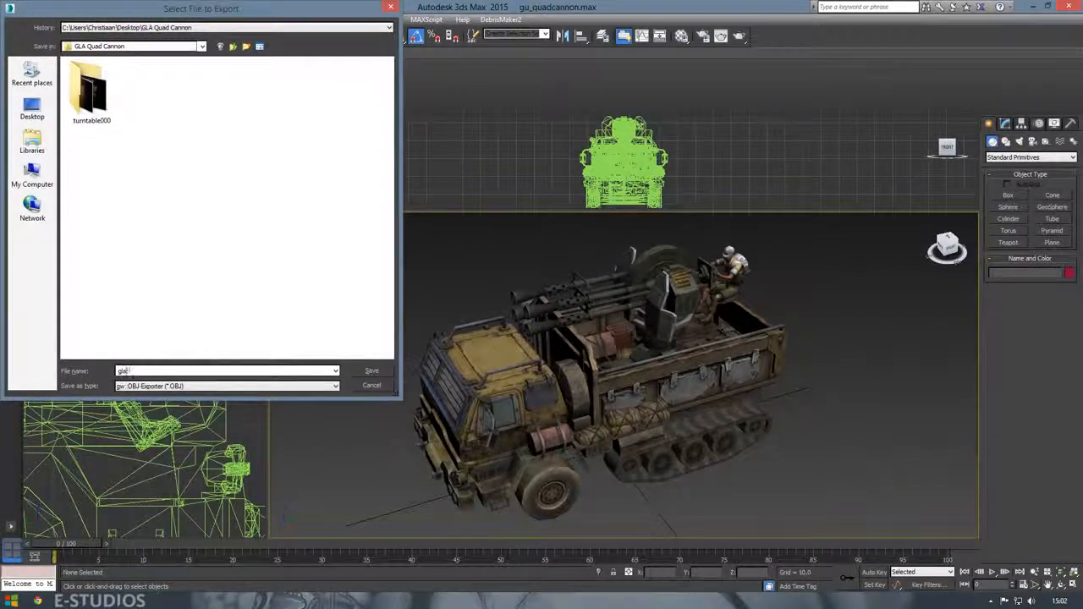
type("gla-truck")
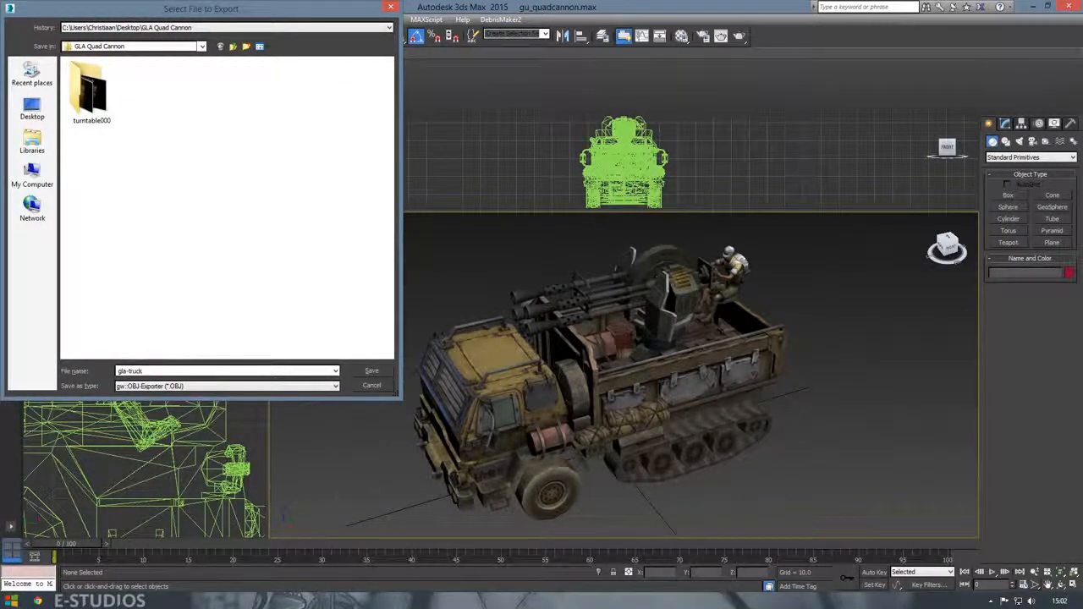
left_click(372, 369)
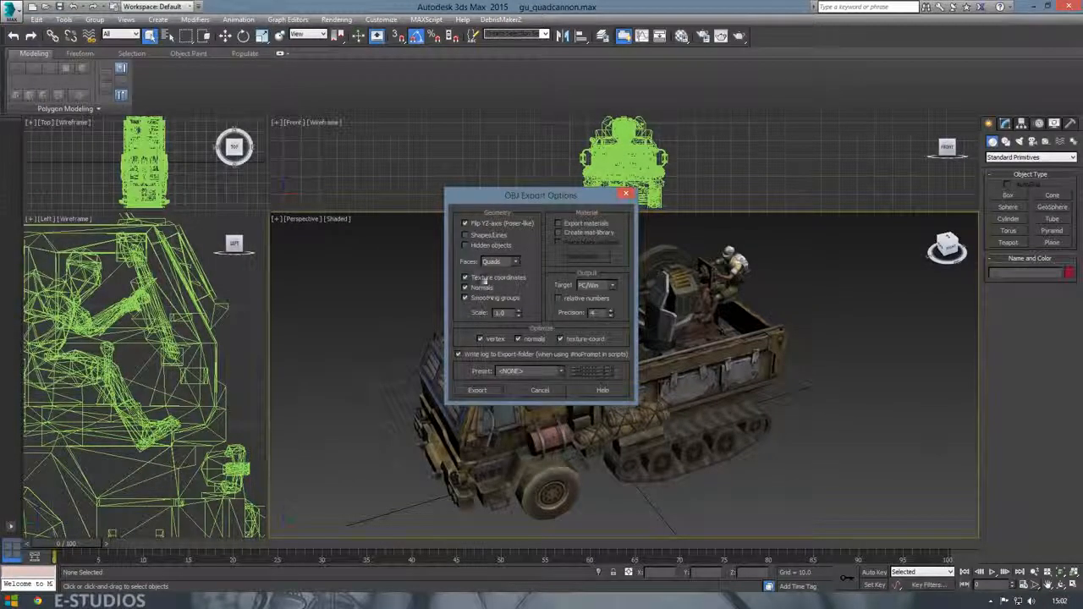
Step: Accept the OBJ export options, run the export and dismiss the summary
left_click(559, 223)
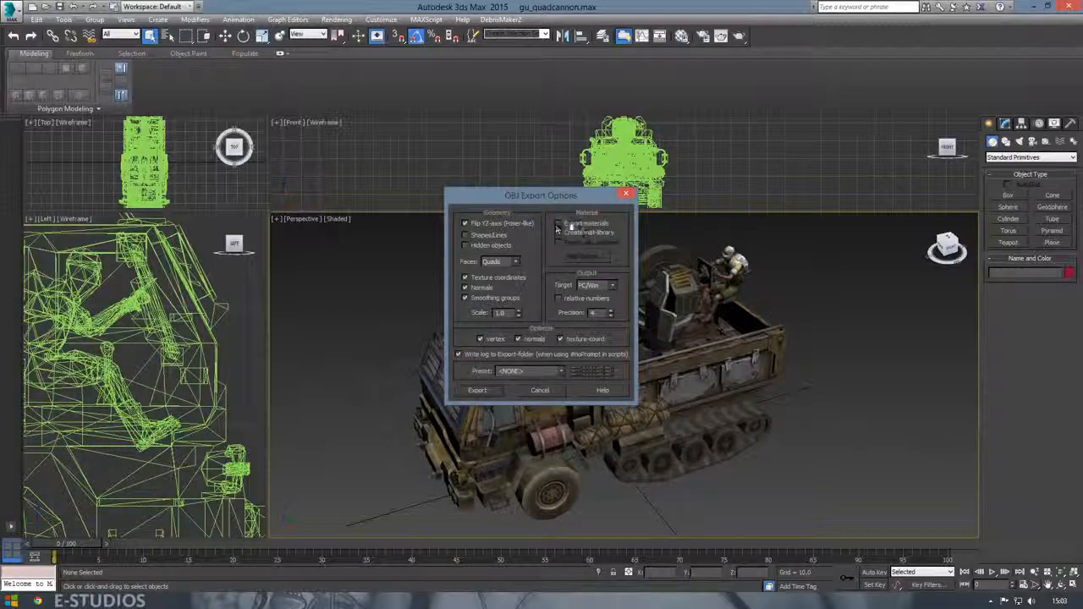
mouse_move(596, 247)
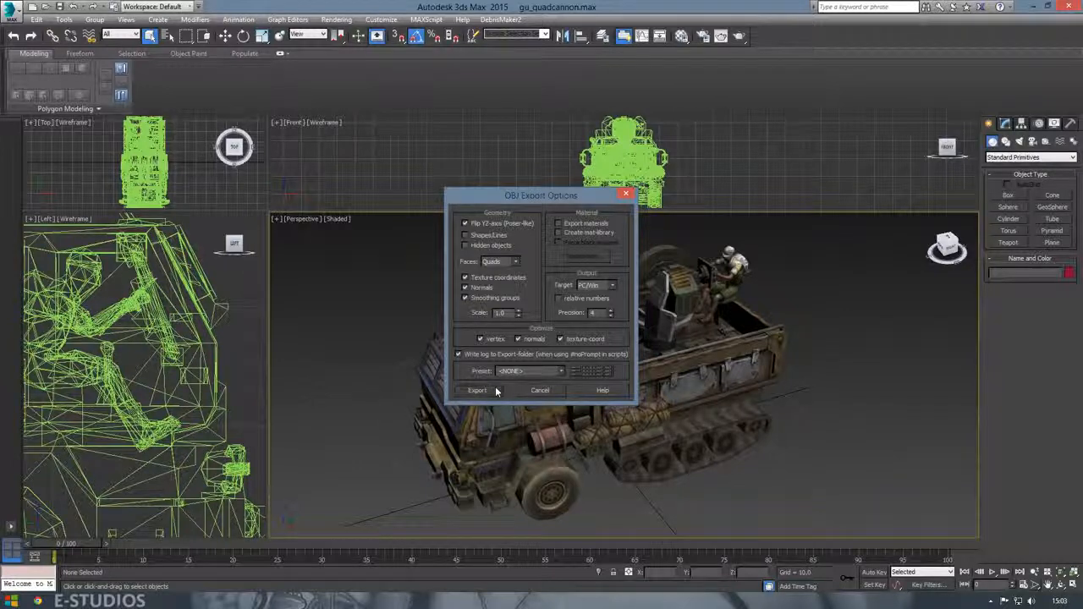
left_click(474, 389)
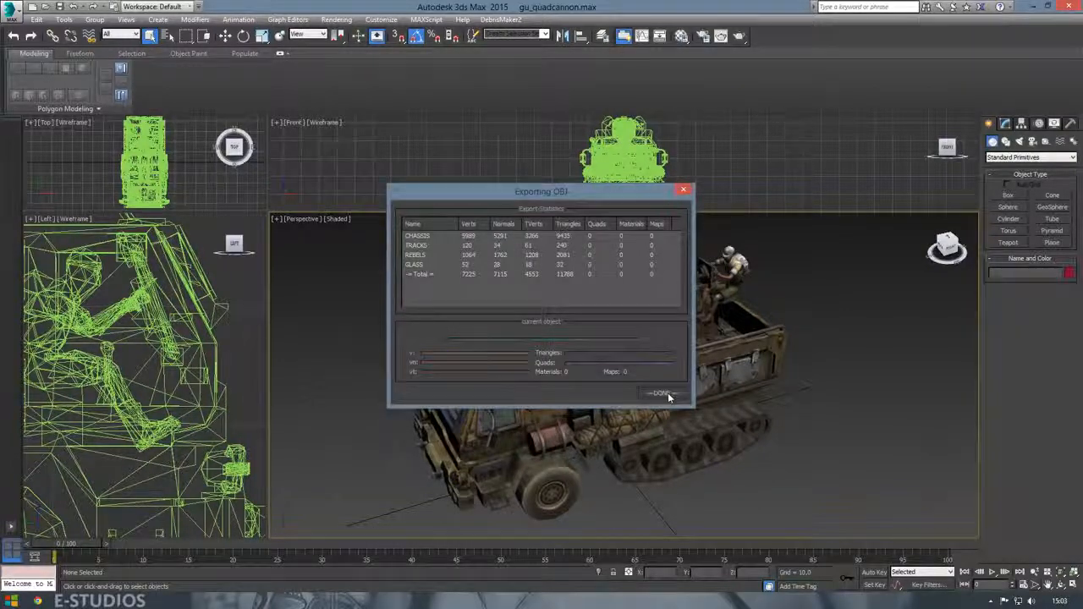
left_click(660, 393)
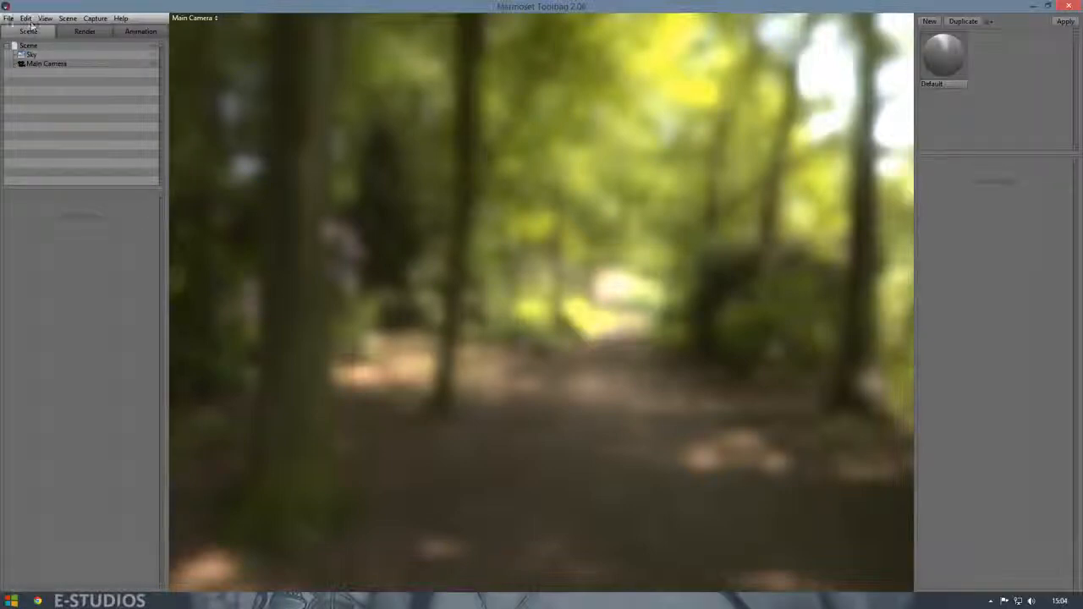
Step: Import gla-truck.obj so the untextured grey truck sits in the Toolbag scene
left_click(10, 16)
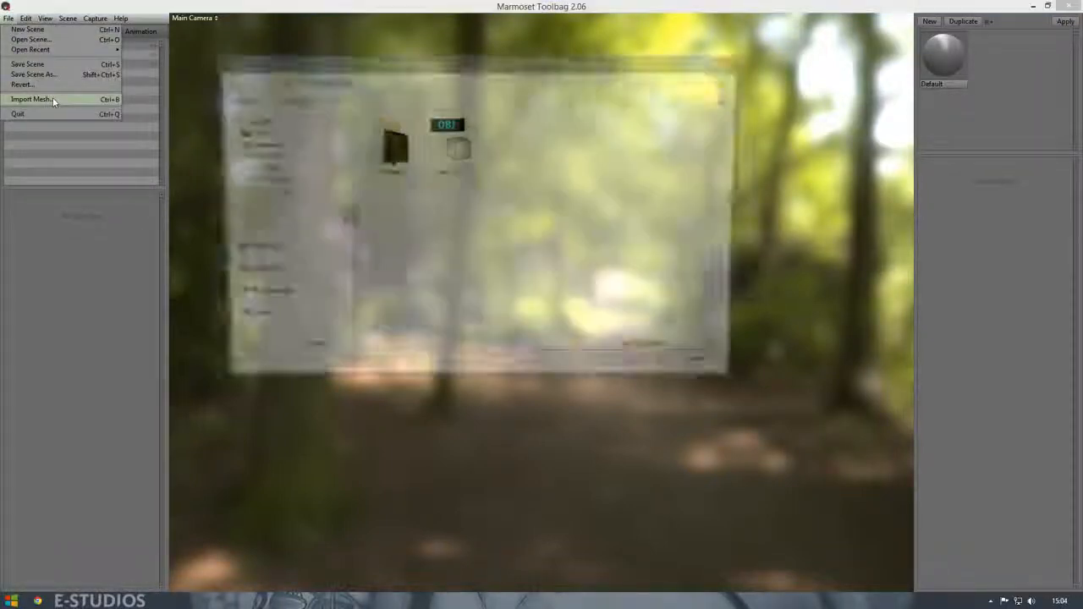
left_click(42, 102)
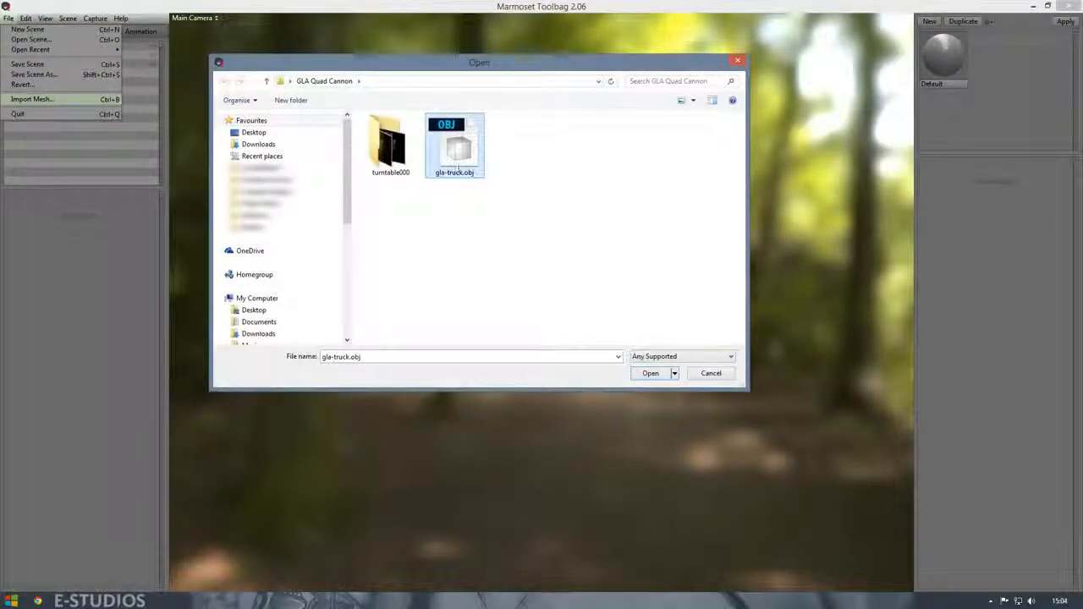
left_click(650, 374)
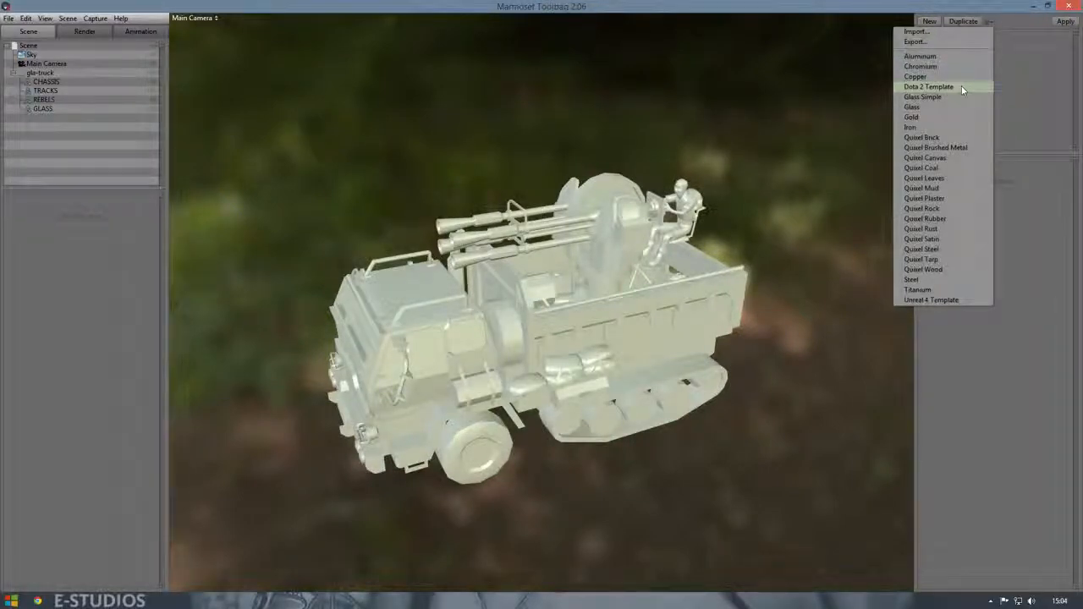
Step: Create a new material from a preset and load the truck's _nm TGA as its normal map
left_click(928, 88)
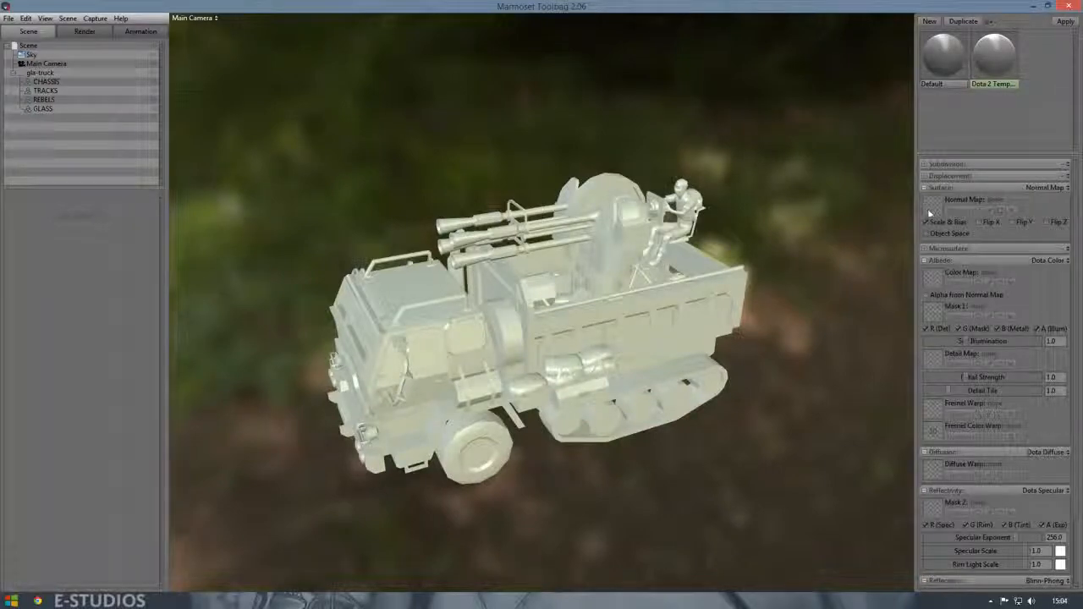
left_click(973, 200)
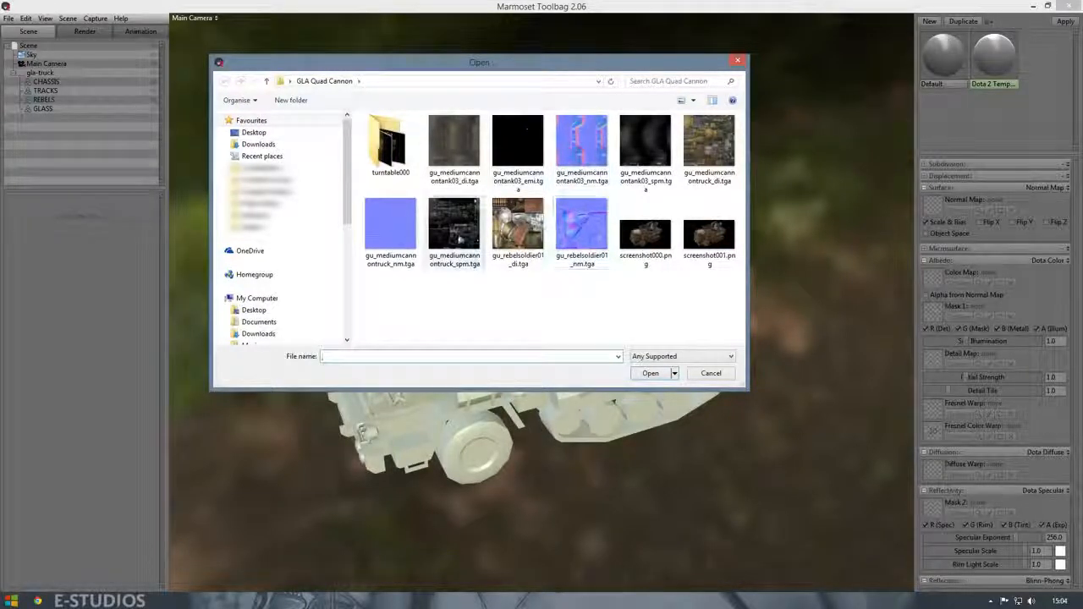
left_click(391, 227)
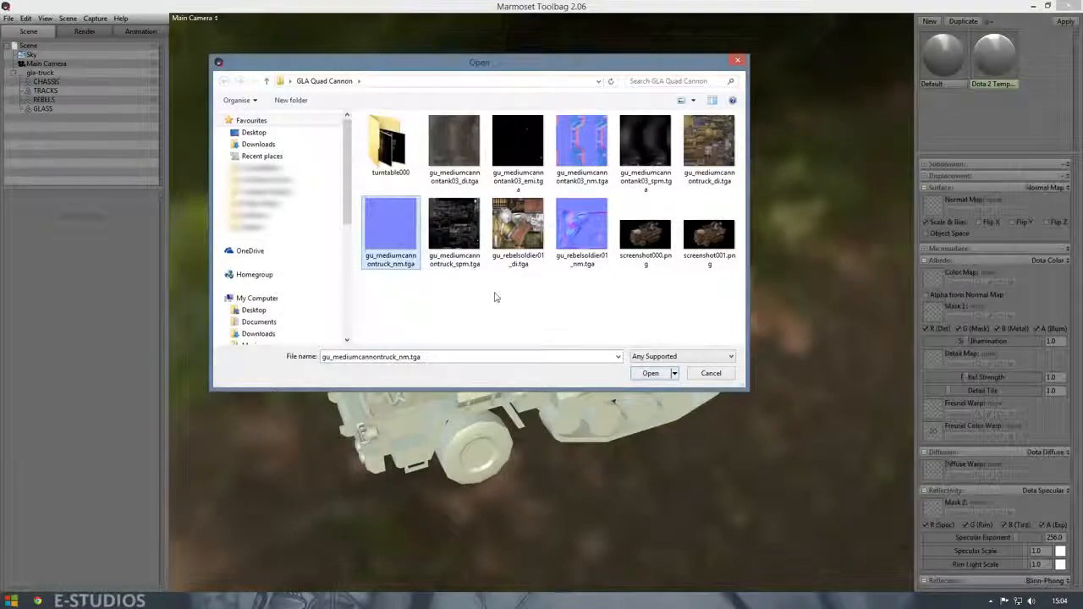
left_click(650, 374)
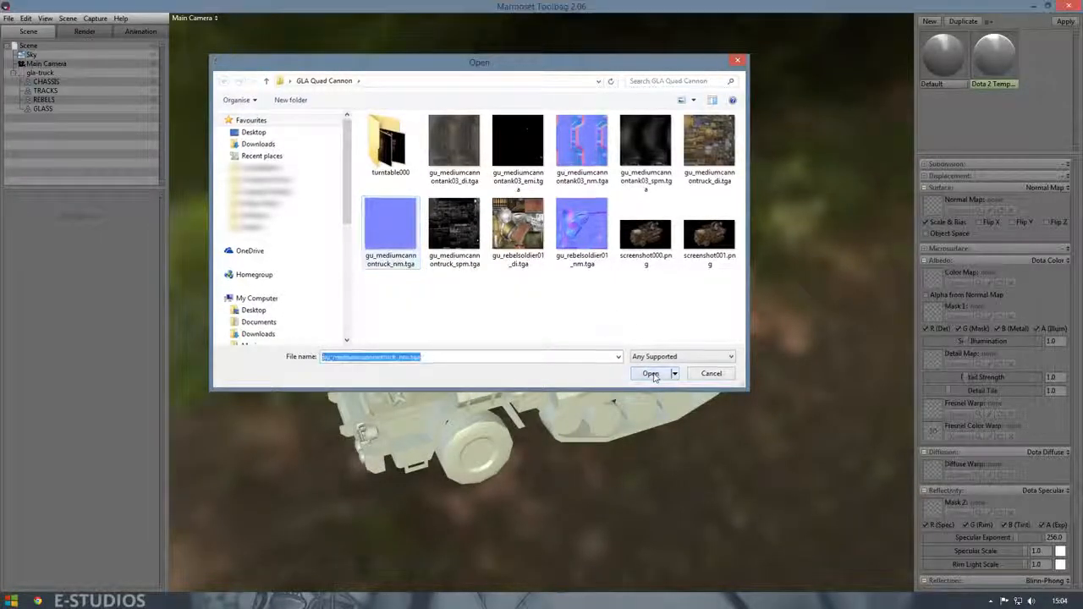
left_click(650, 374)
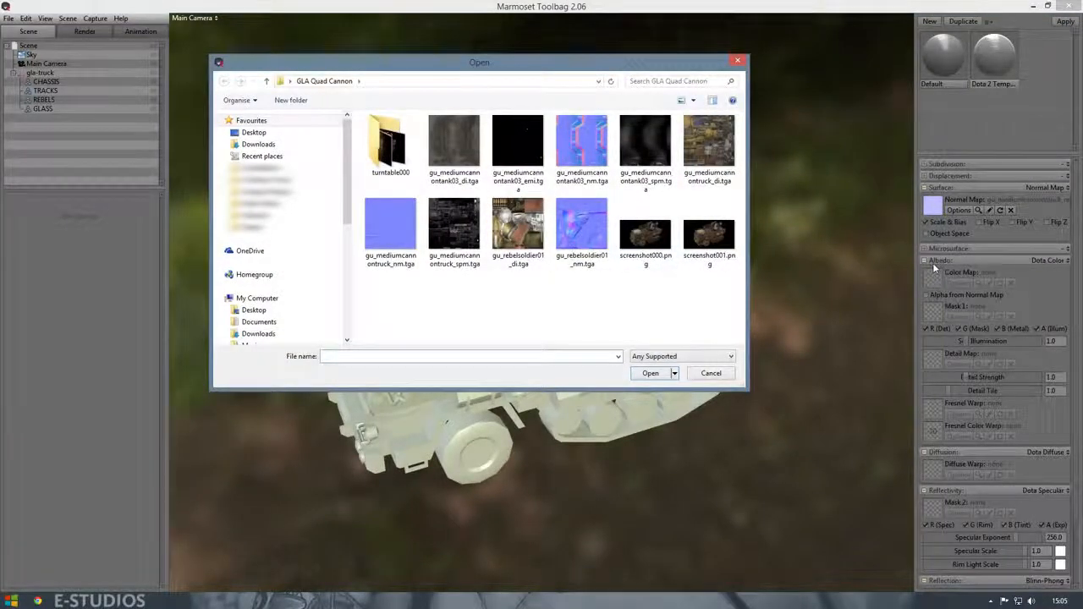
Step: Load the truck's _d colour TGA into Albedo and its _spm TGA into Specular
left_click(708, 142)
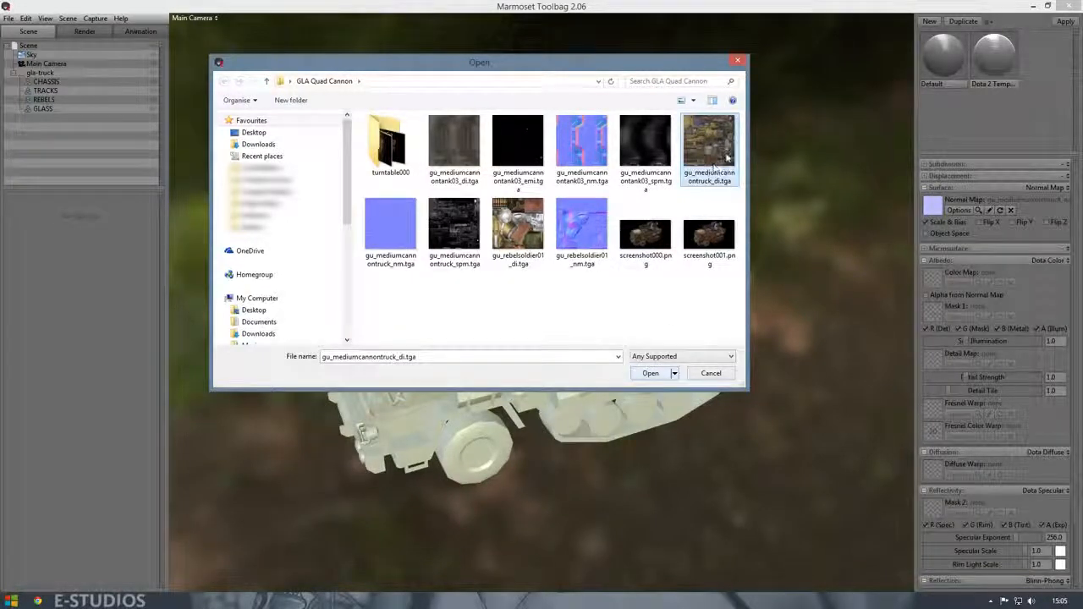
left_click(650, 374)
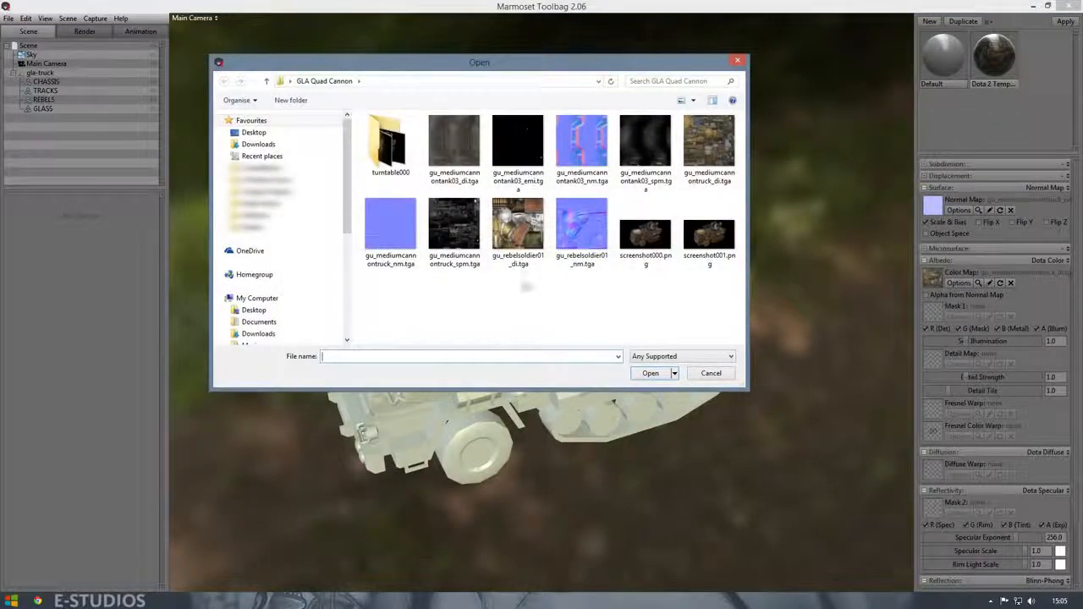
left_click(453, 224)
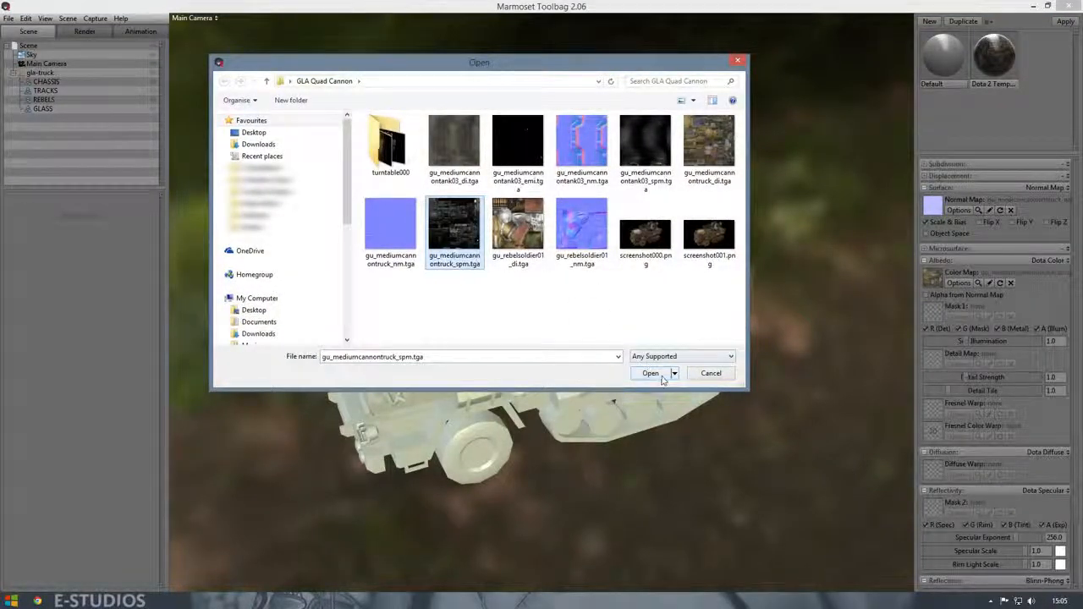
left_click(650, 375)
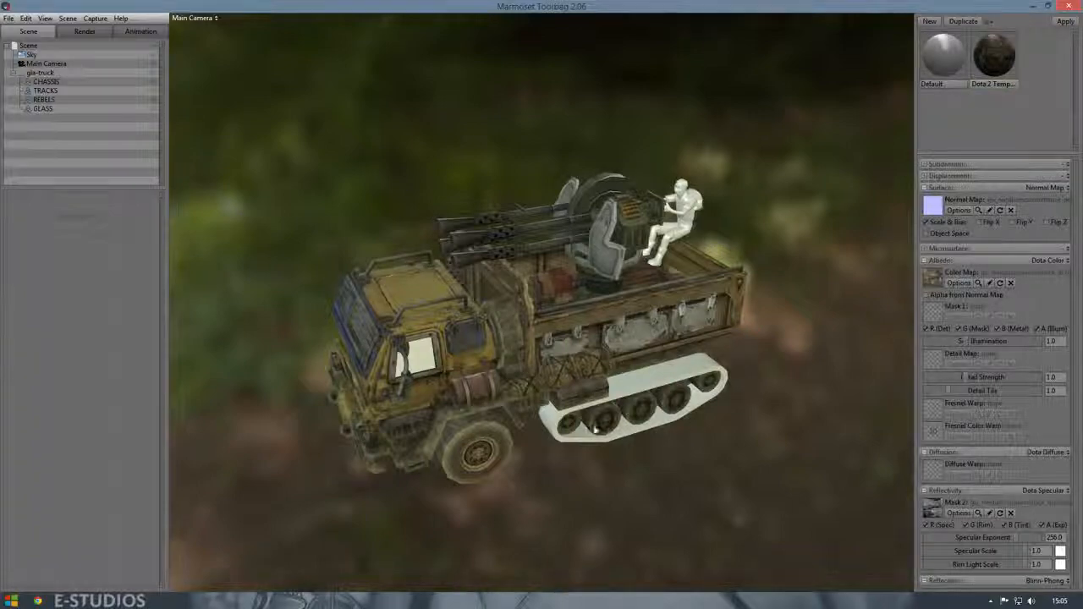
Step: Inspect the textured truck and confirm the Albedo map's texture options
left_click_drag(593, 339, 567, 339)
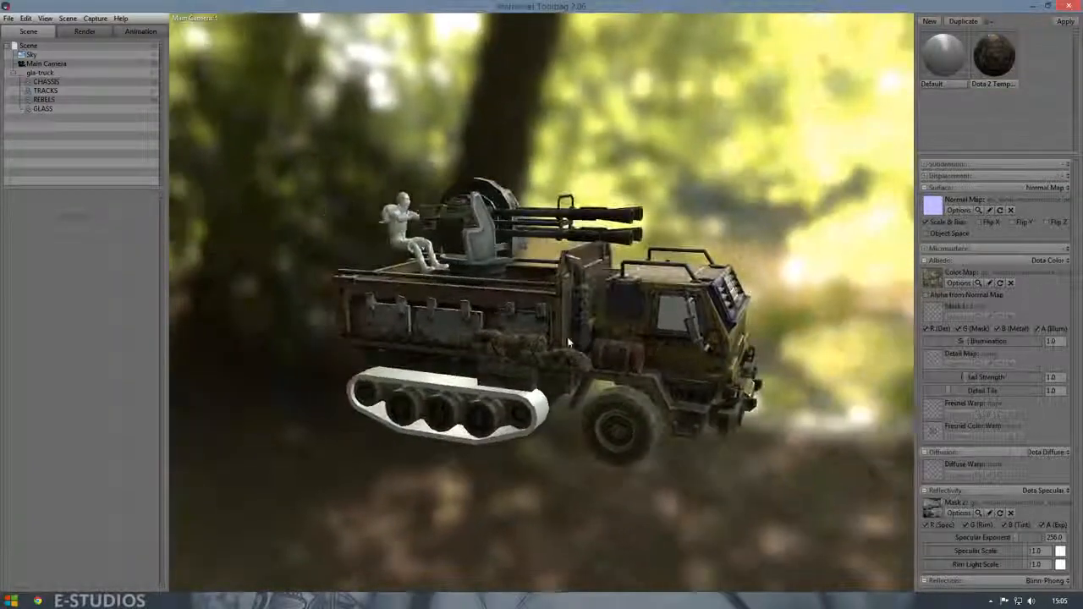
left_click_drag(567, 342, 657, 365)
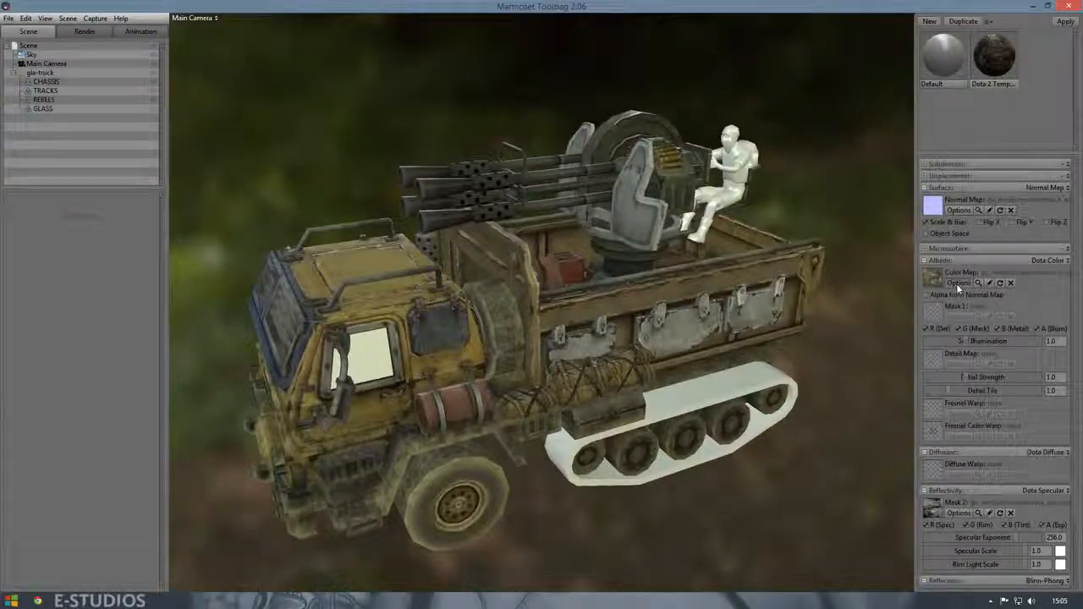
left_click(958, 282)
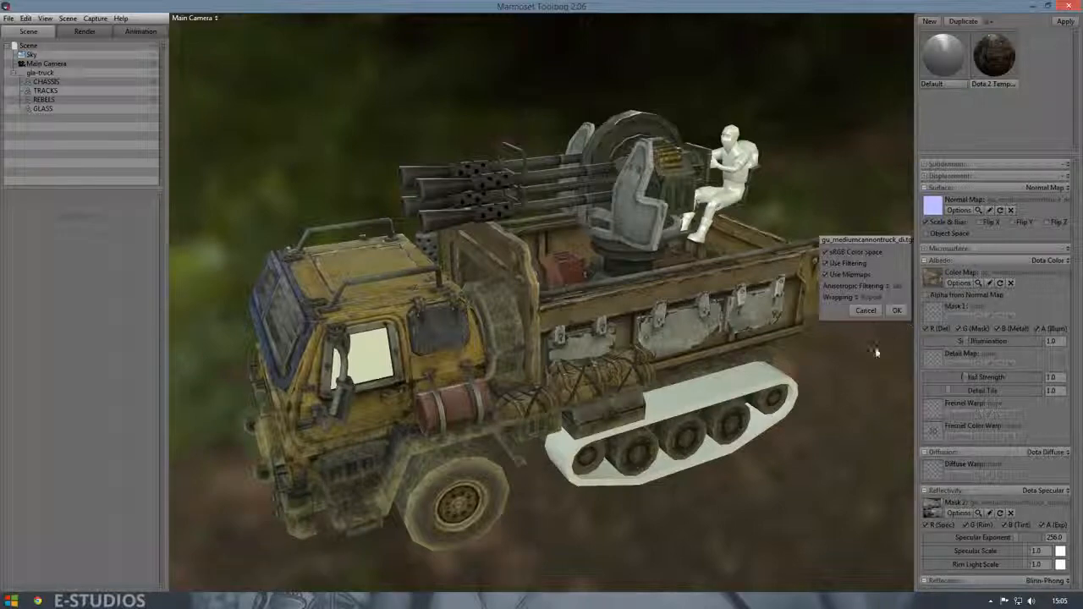
left_click(914, 311)
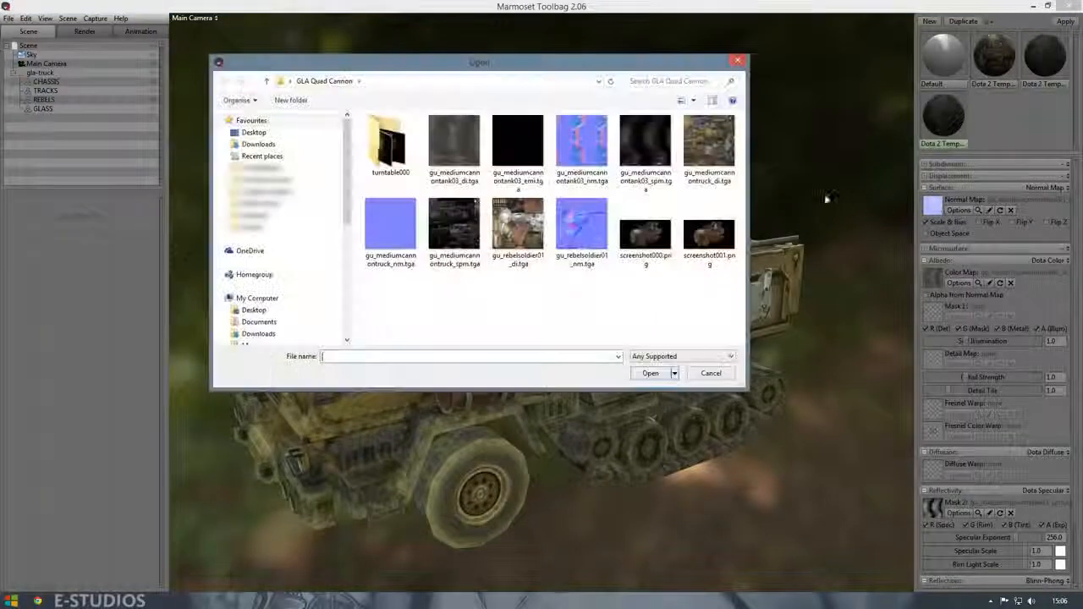
Step: Set the material's Reflectivity mode to Specular Map
left_click(711, 372)
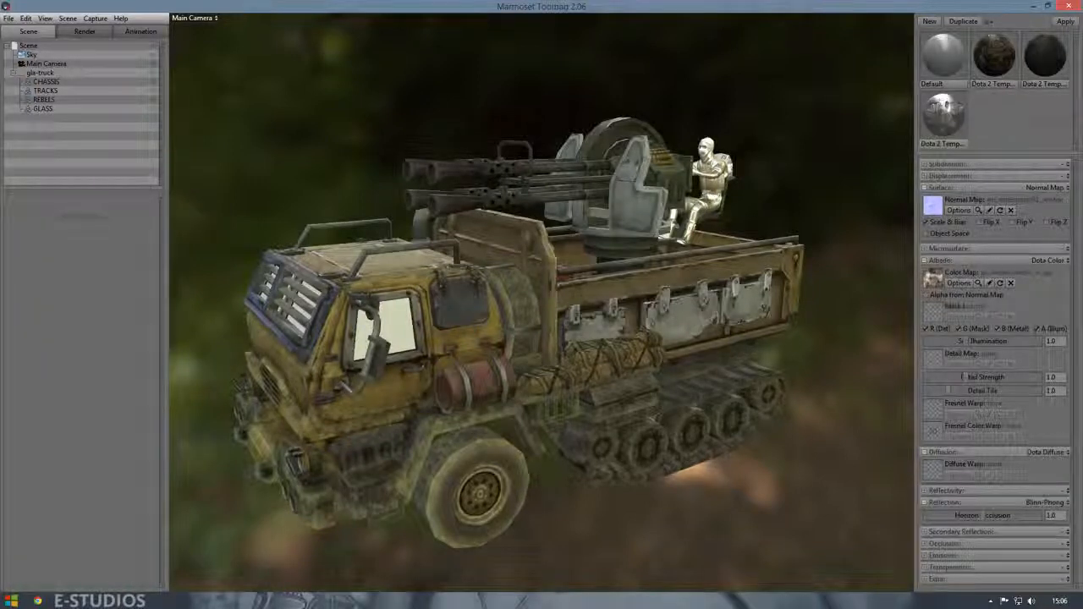
left_click(1063, 500)
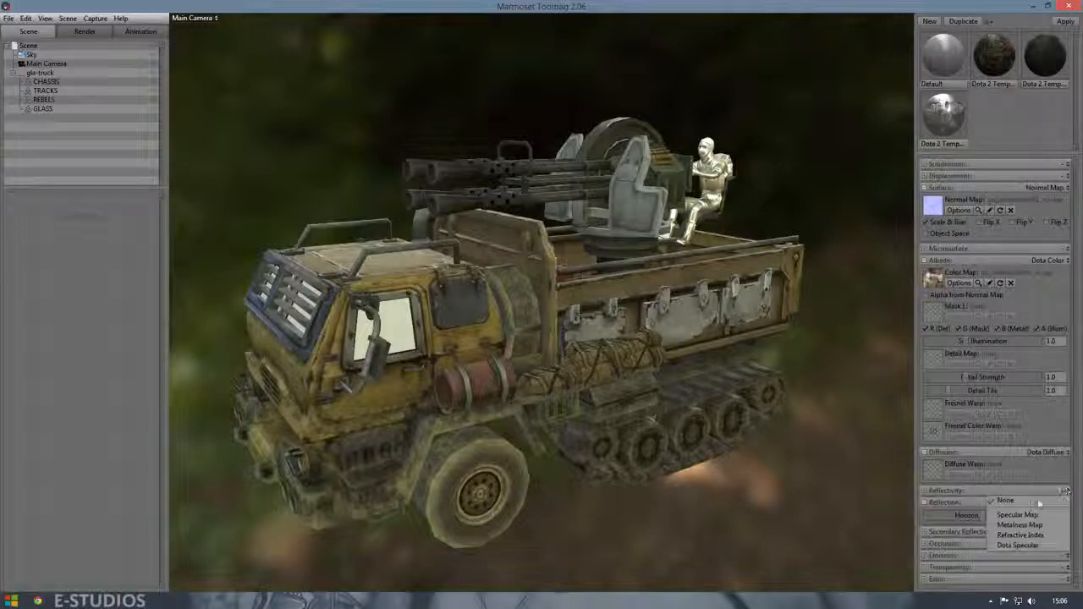
left_click(1023, 498)
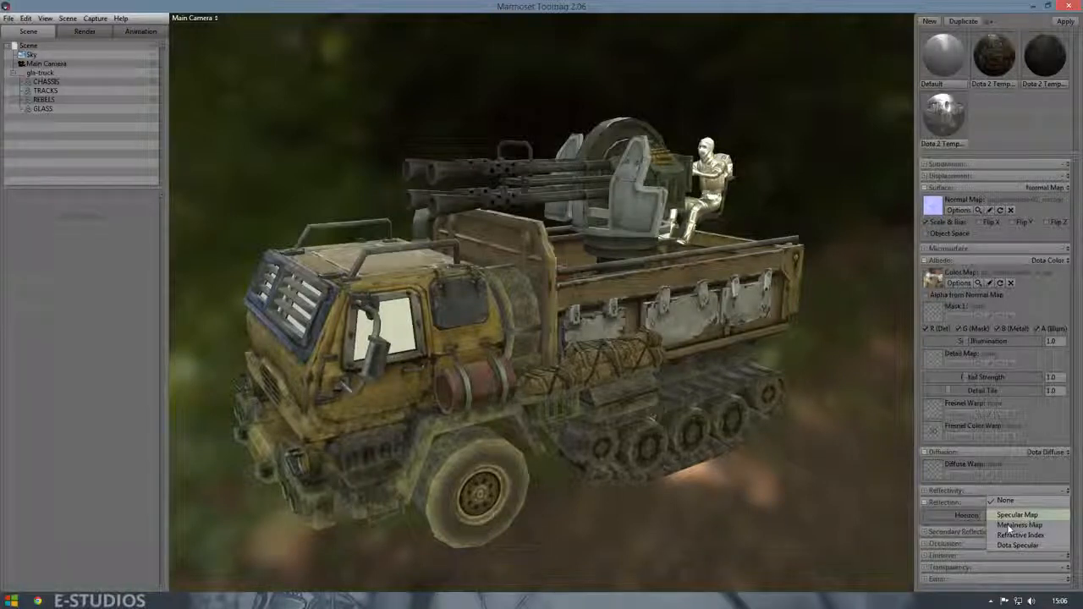
left_click(1015, 515)
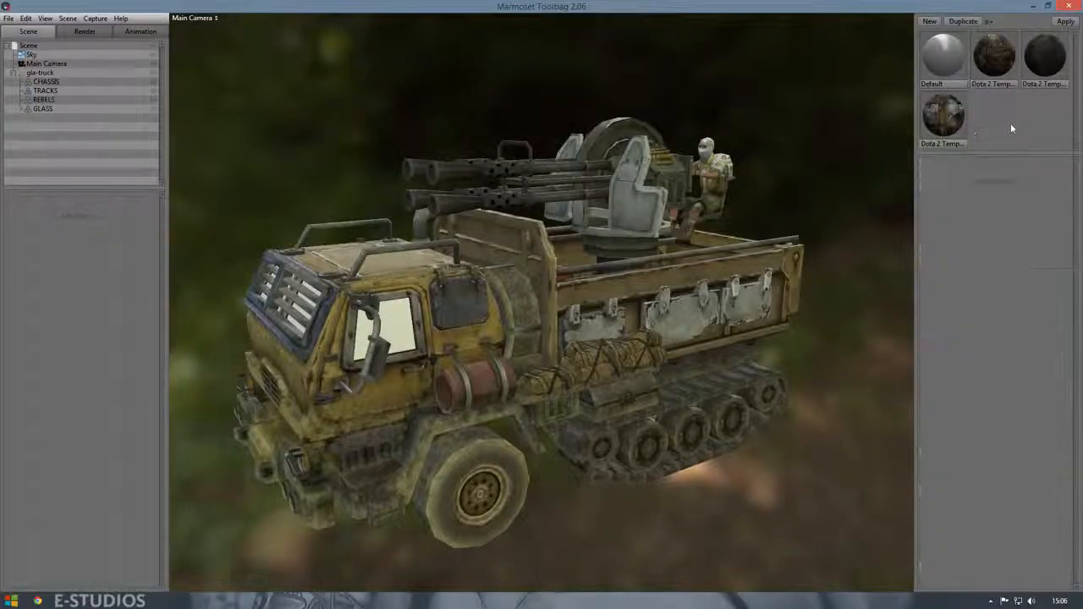
Step: Duplicate the textured truck material and set its reflection option, checking both sides of the truck
left_click(992, 57)
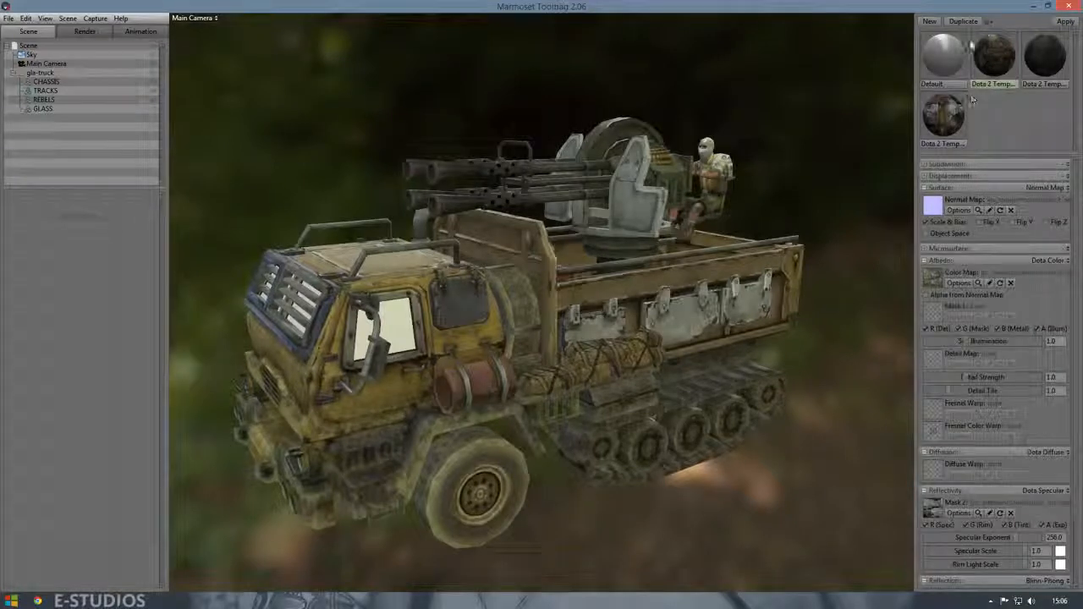
left_click(988, 112)
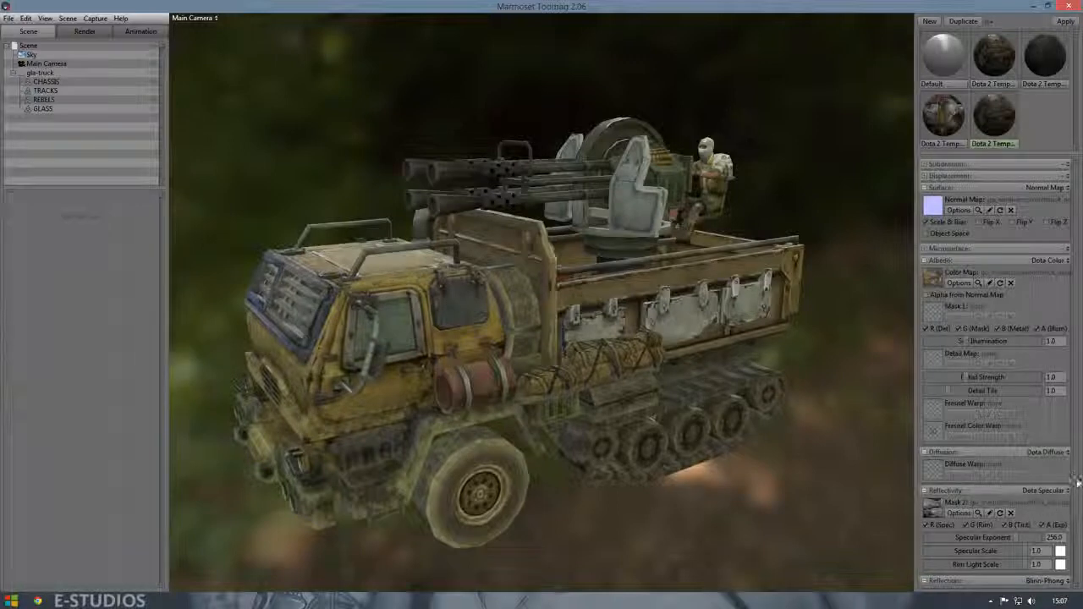
scroll("down", 3)
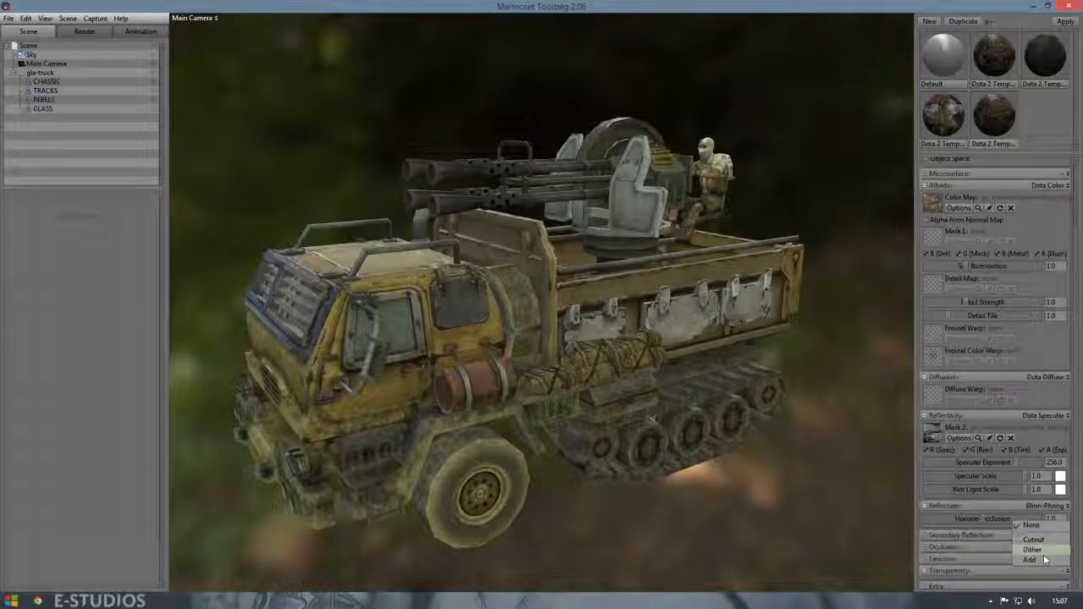
left_click(1026, 557)
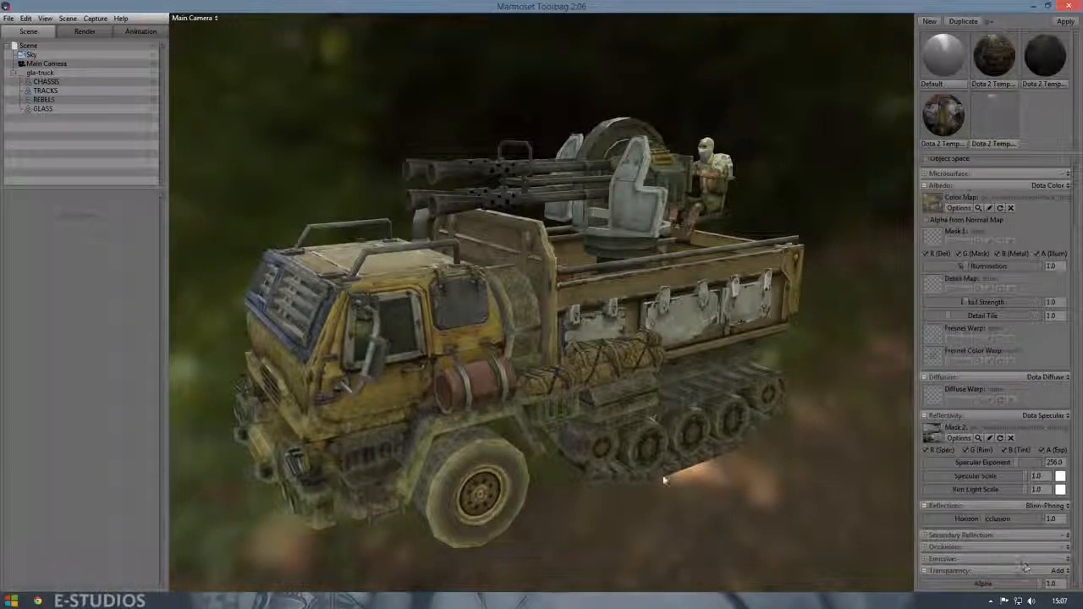
left_click_drag(663, 481, 461, 403)
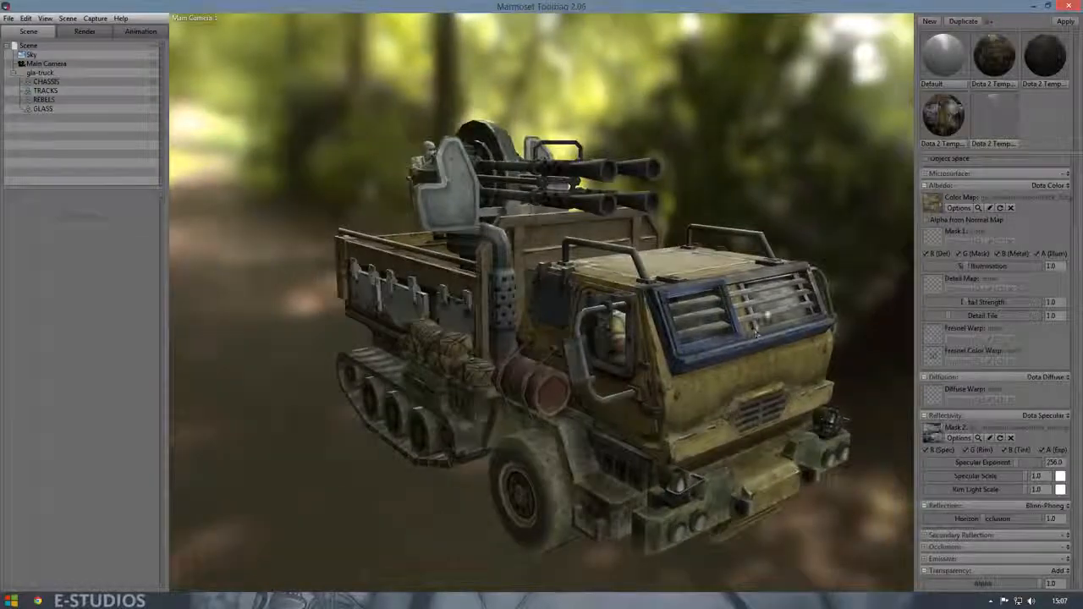
left_click_drag(754, 335, 668, 376)
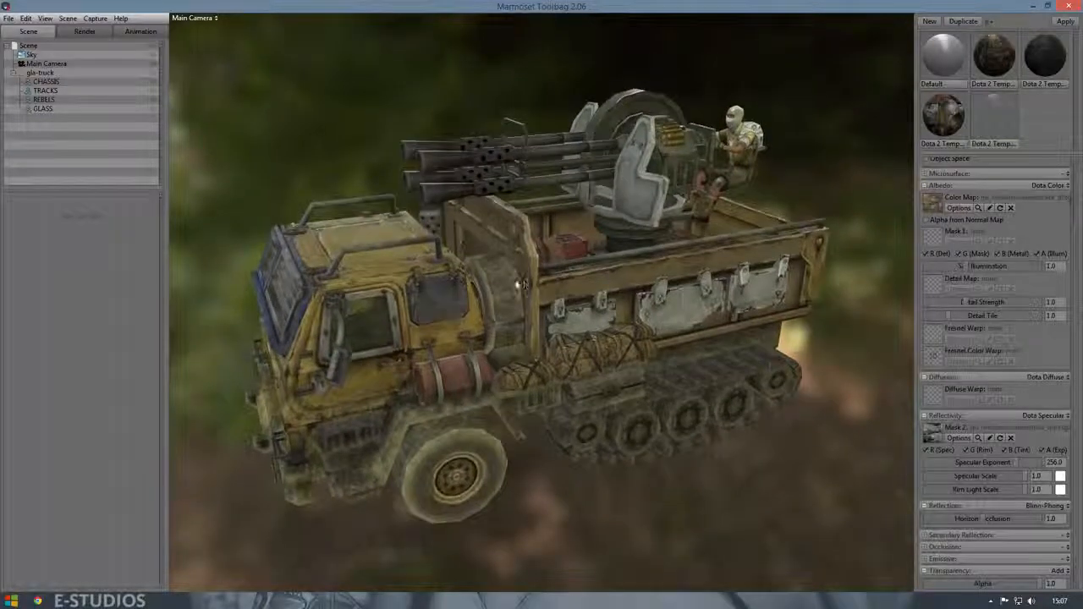
Step: Swap the forest sky for a dark-backdrop sky preset and view the truck from the front
left_click(33, 54)
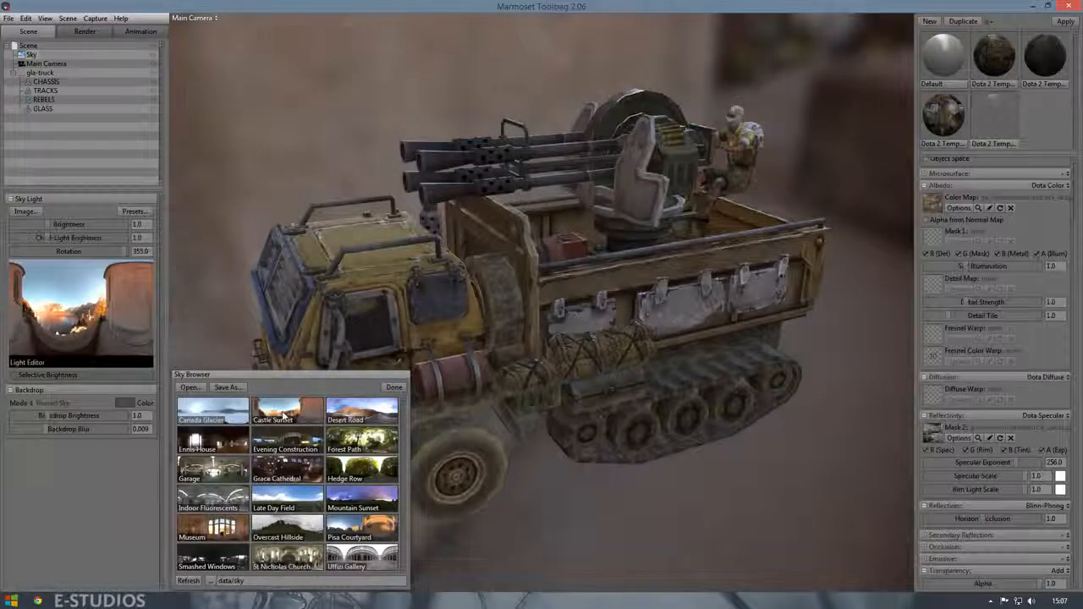
left_click(392, 386)
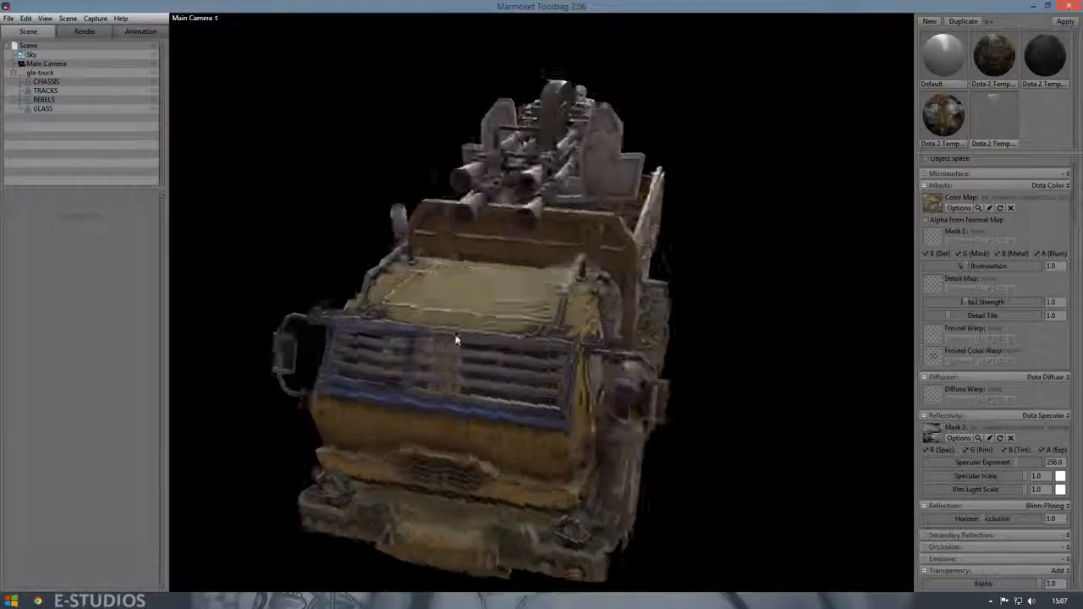
left_click_drag(457, 339, 610, 330)
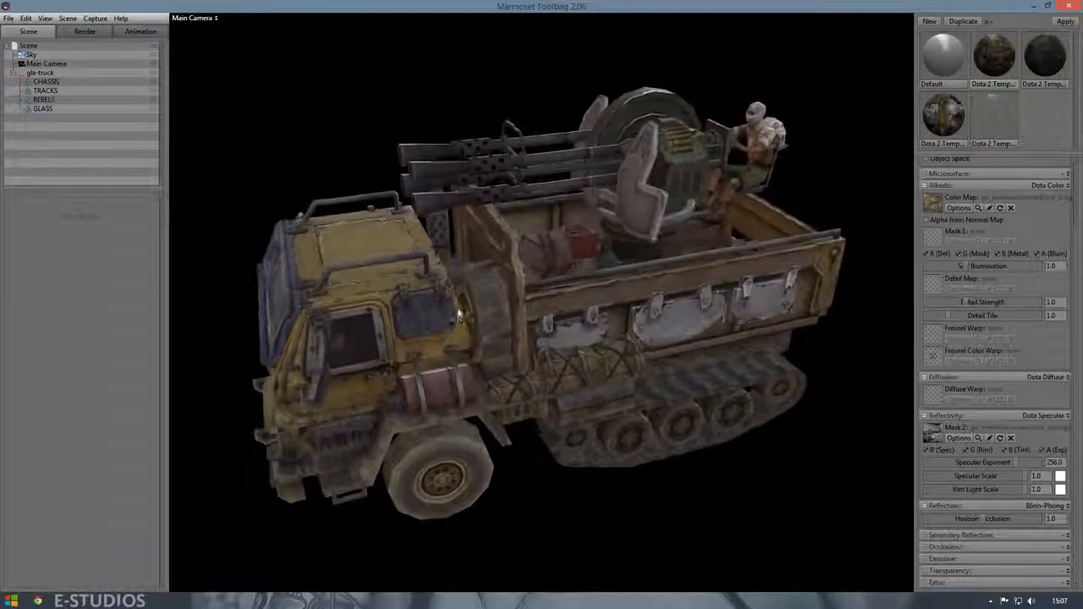
left_click_drag(457, 320, 583, 305)
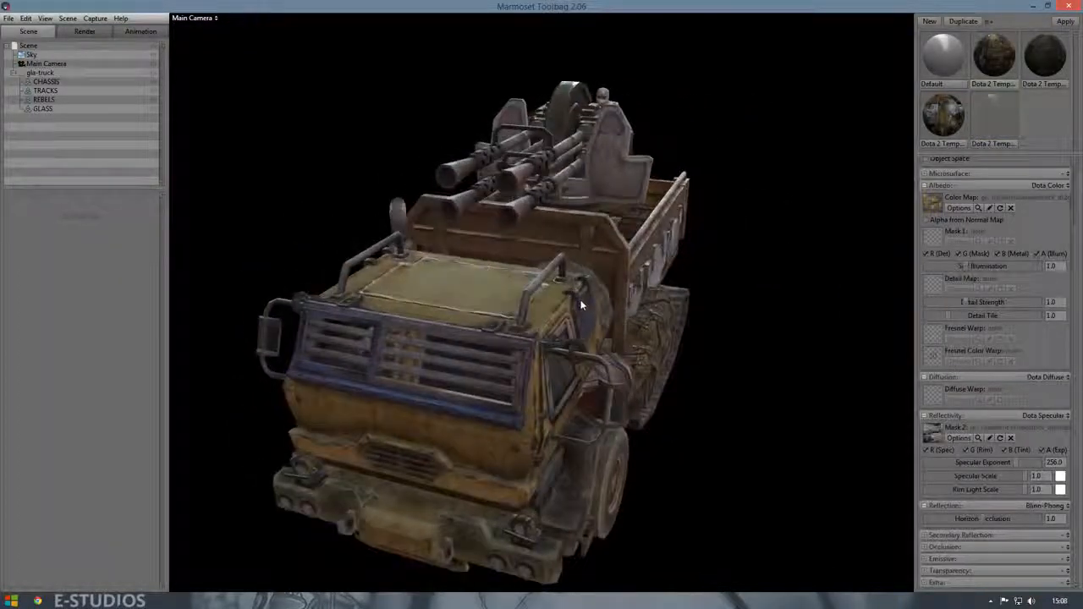
left_click_drag(583, 305, 542, 321)
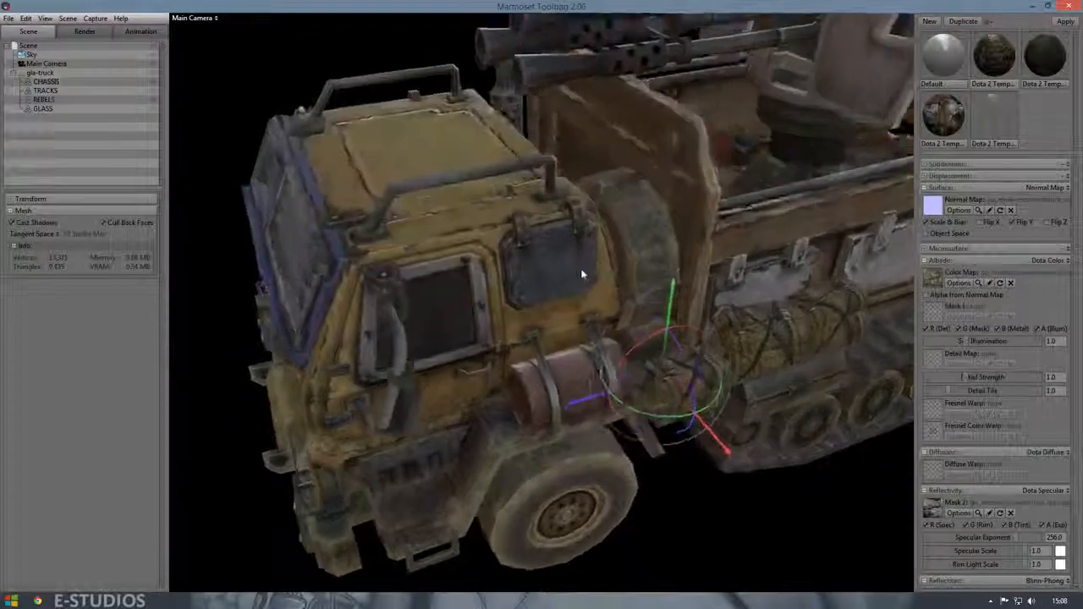
left_click_drag(583, 274, 596, 218)
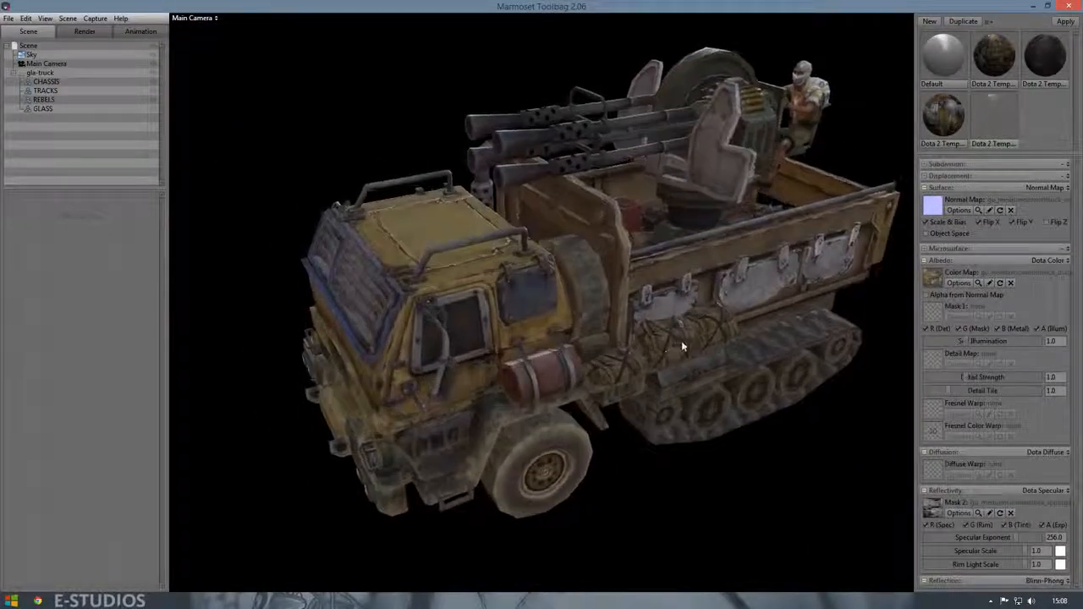
left_click_drag(683, 347, 629, 330)
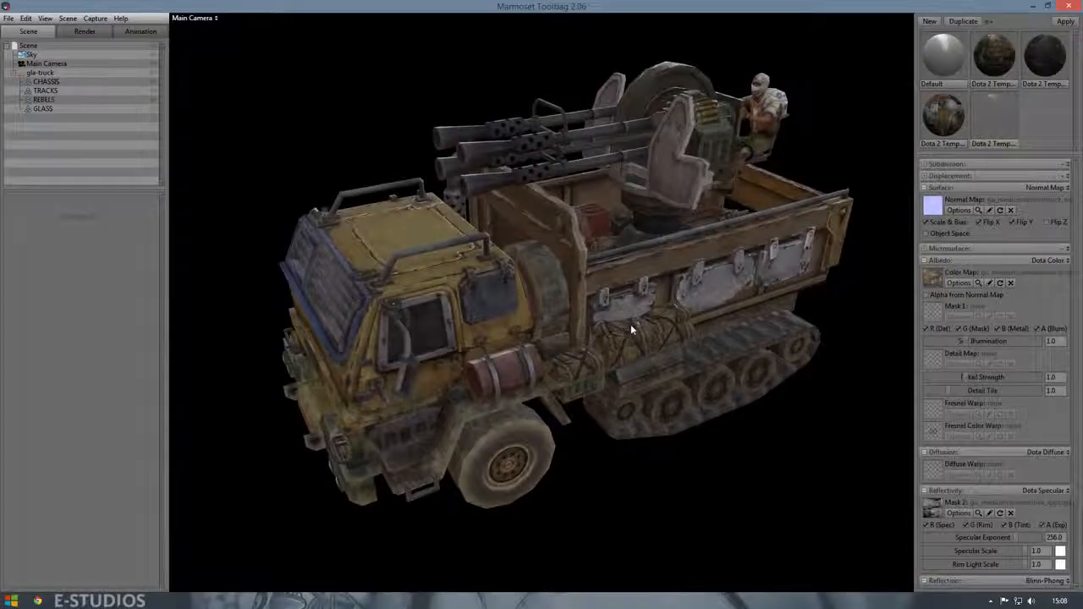
left_click_drag(630, 330, 528, 241)
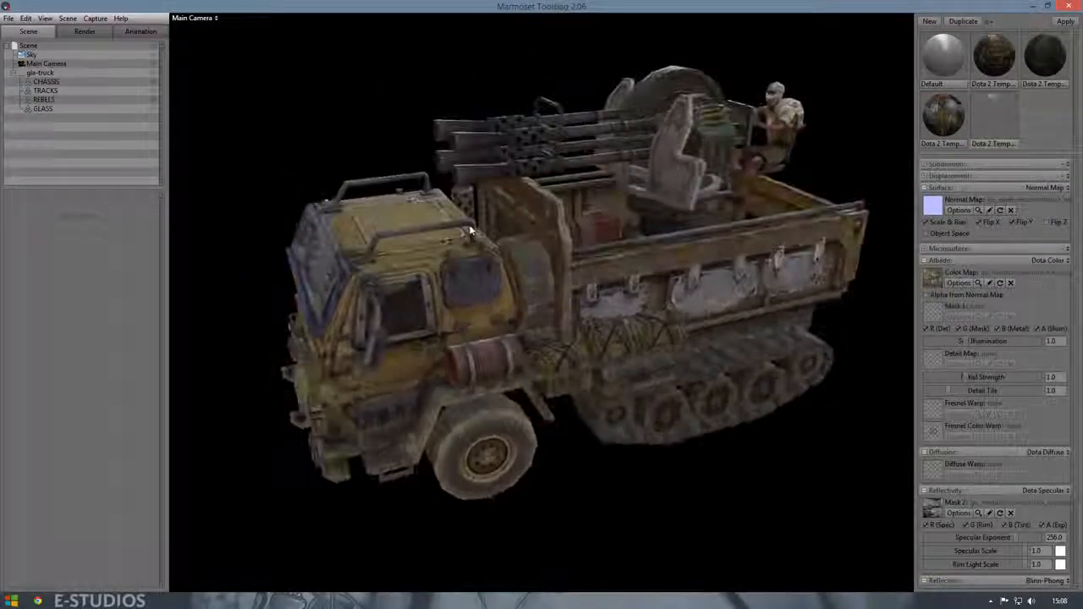
left_click_drag(474, 233, 590, 278)
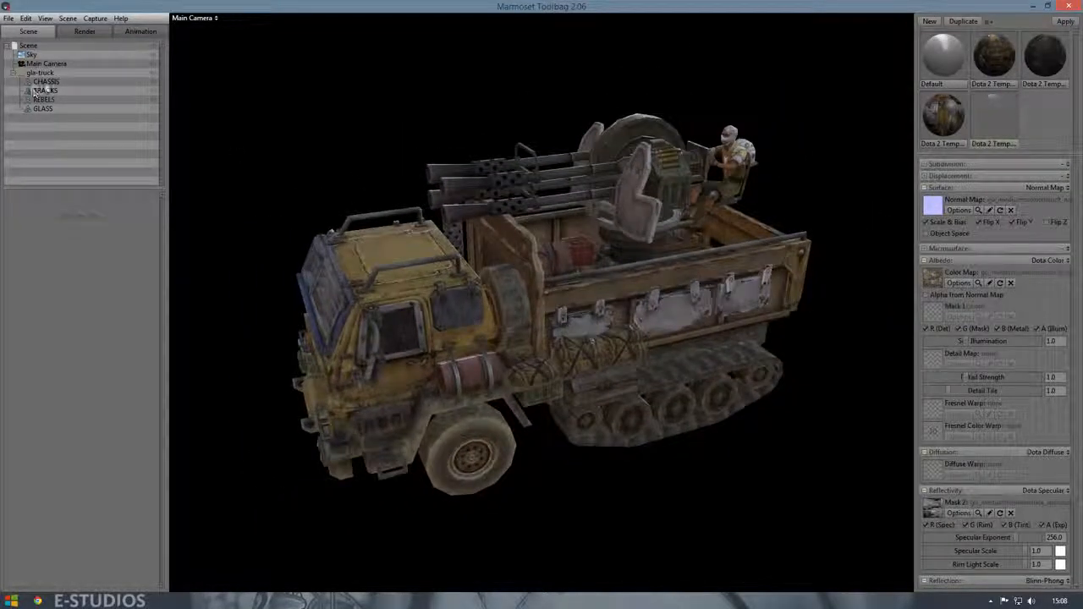
Step: Adjust the Main Camera's sharpen, bloom, vignette and grain post-effect sliders
left_click(45, 64)
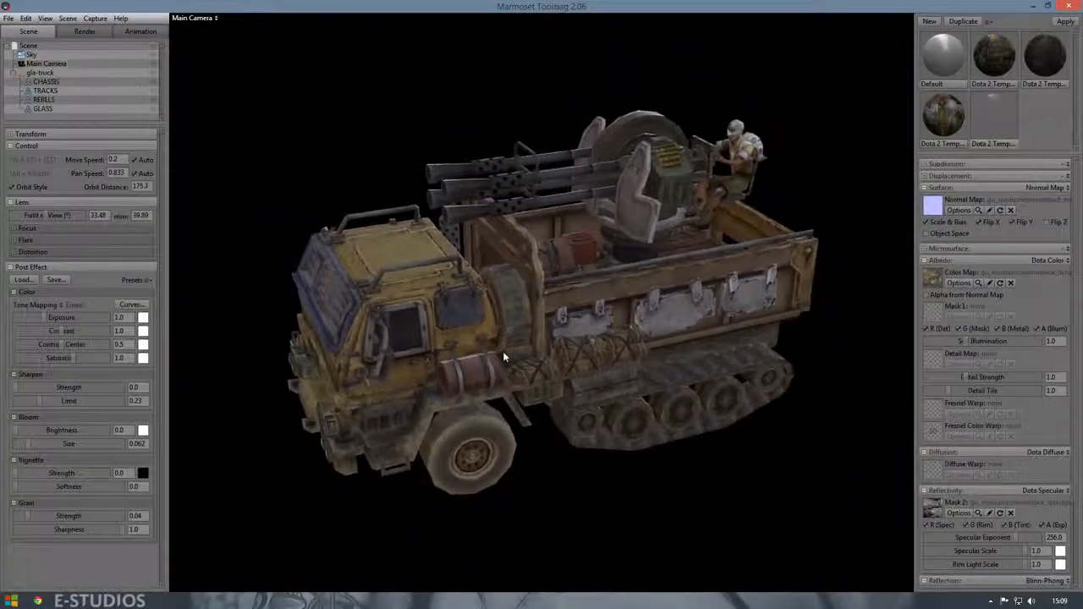
left_click_drag(504, 355, 358, 342)
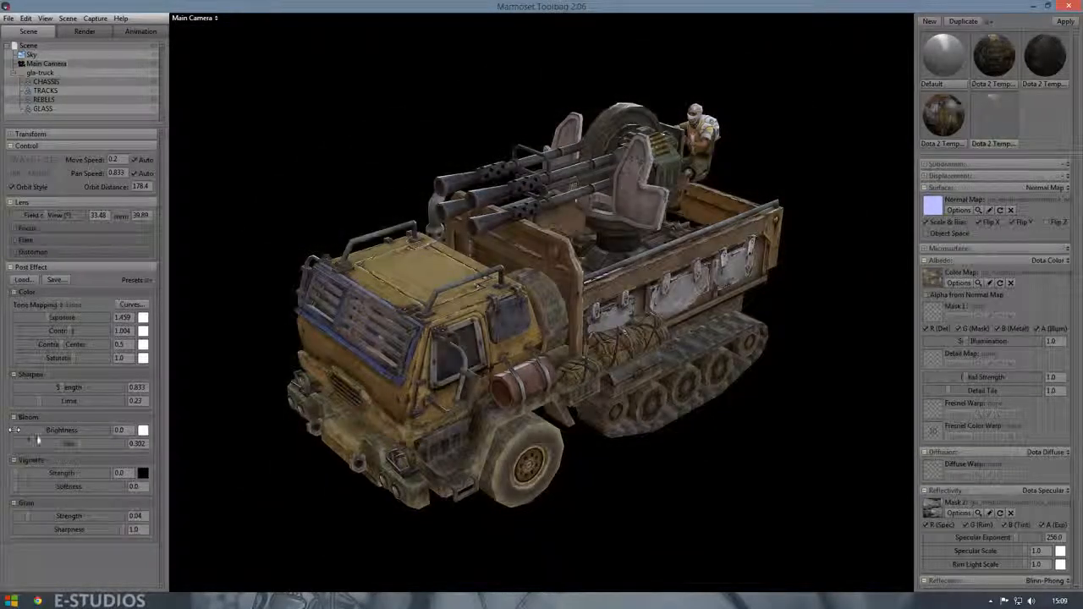
left_click_drag(38, 430, 65, 430)
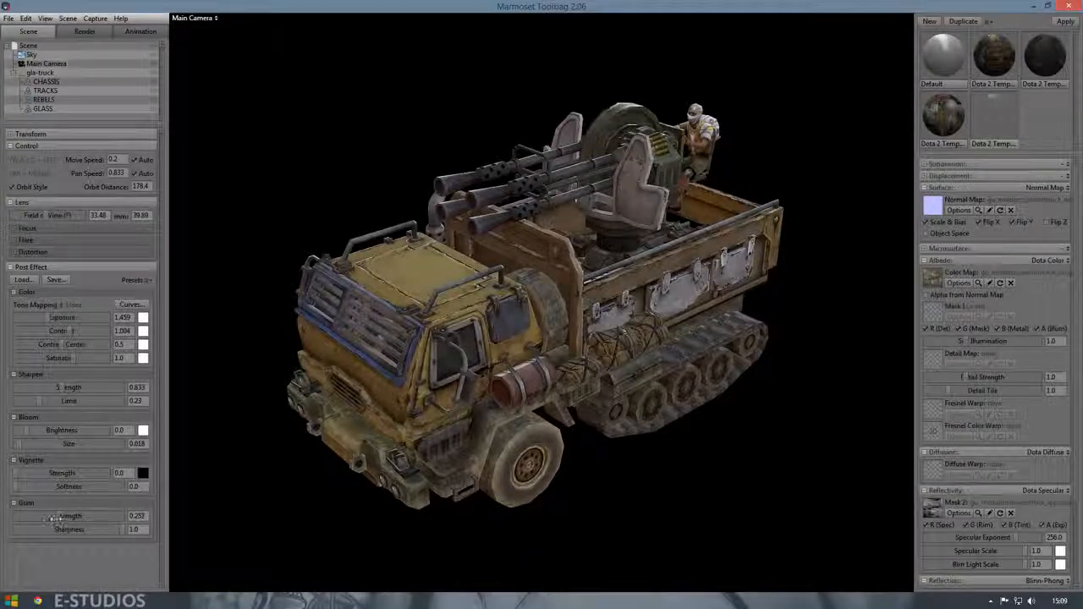
left_click_drag(65, 515, 54, 515)
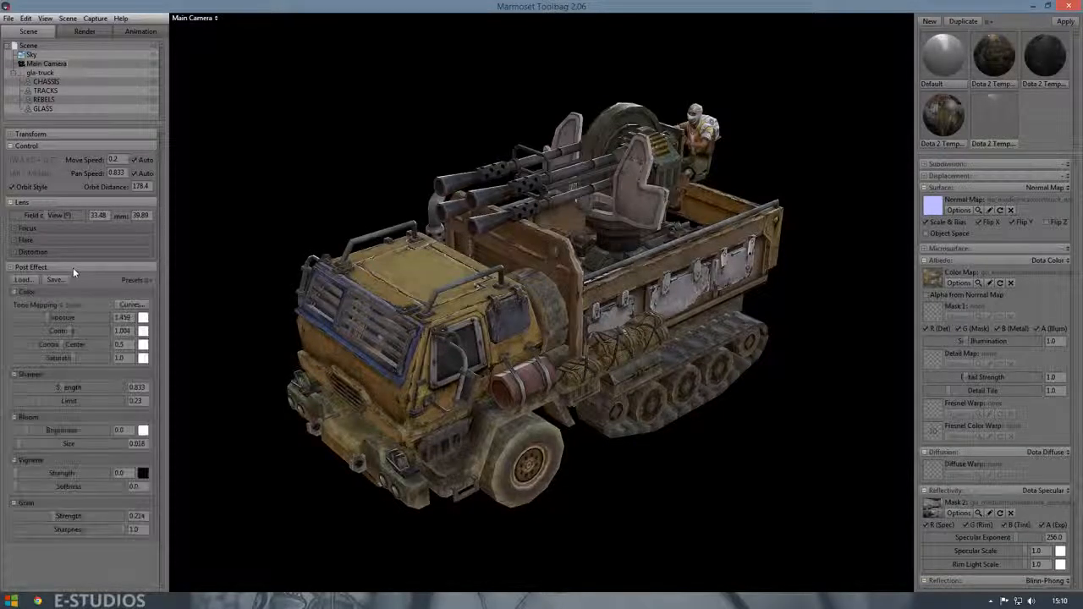
Step: Expand the camera's depth-of-field and lens settings section
left_click(33, 251)
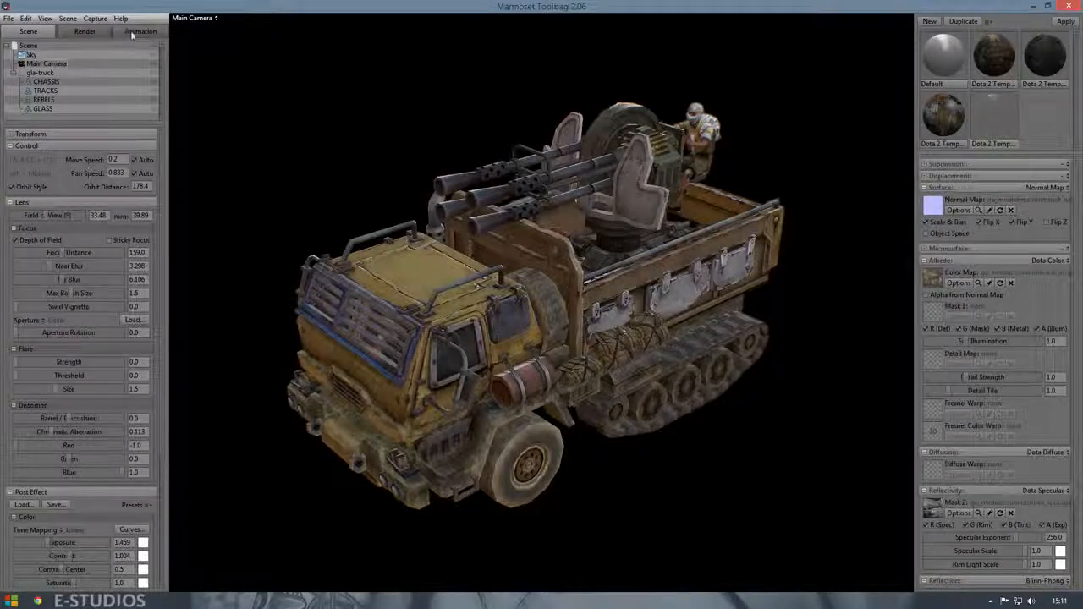
Step: Show the Render output settings and frame the truck in a front three-quarter view
left_click(85, 34)
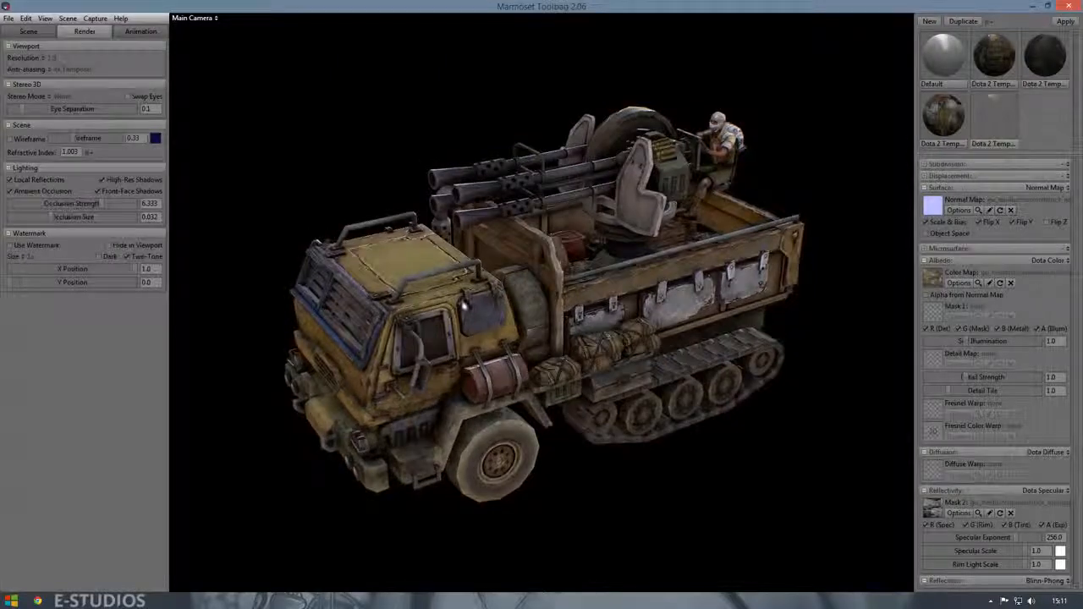
left_click_drag(466, 313, 454, 318)
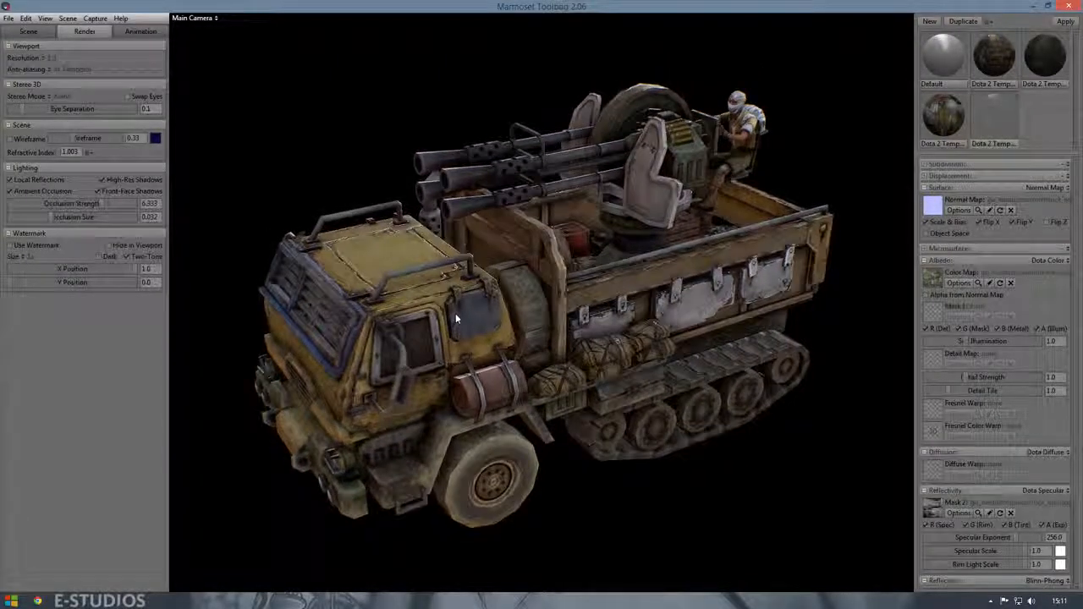
left_click(44, 30)
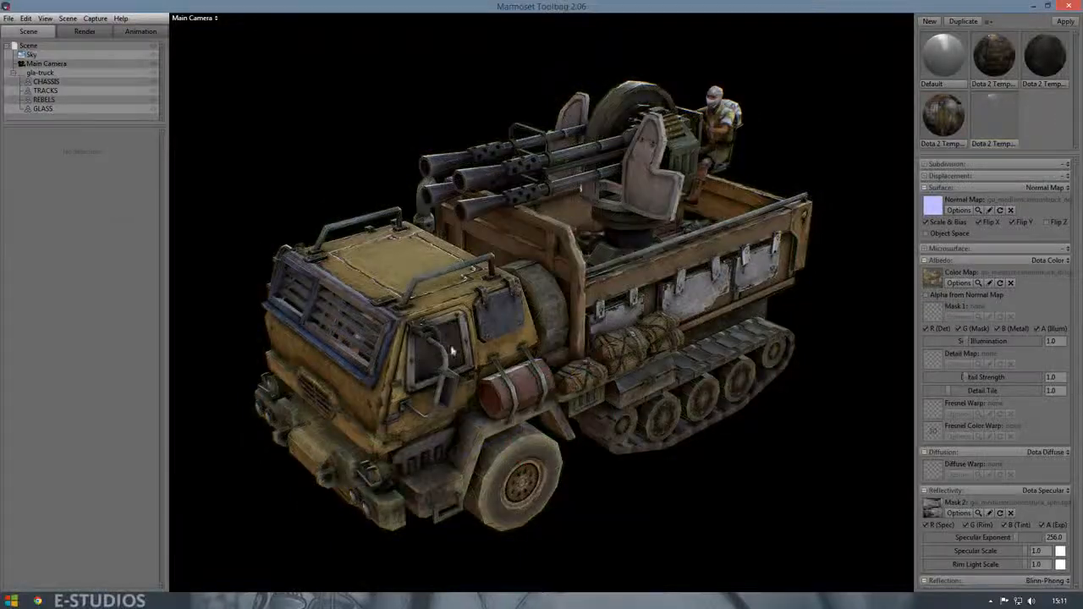
left_click_drag(449, 351, 464, 336)
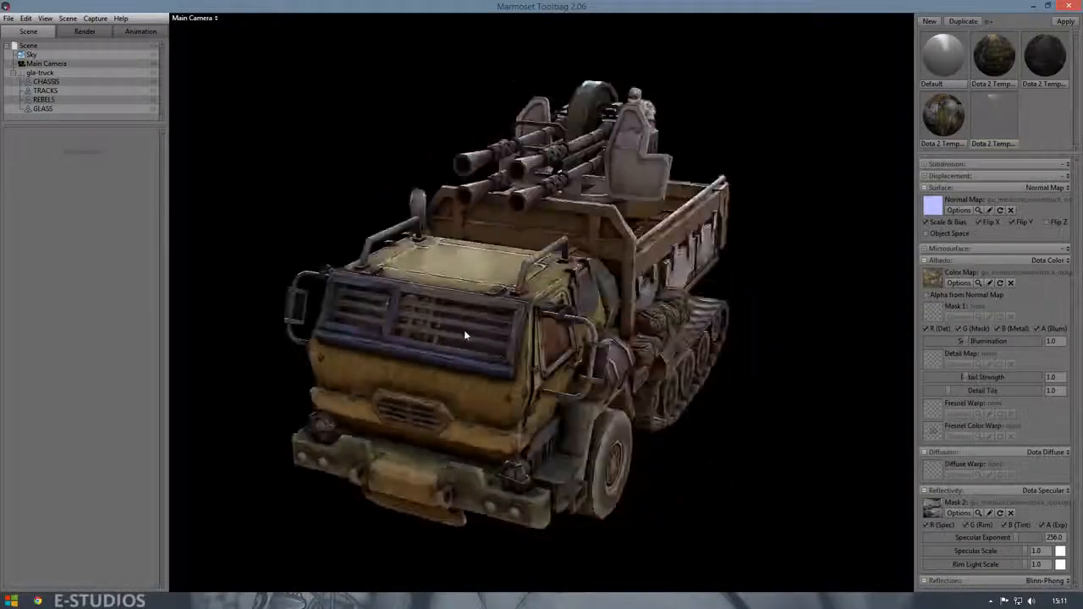
left_click_drag(464, 336, 431, 366)
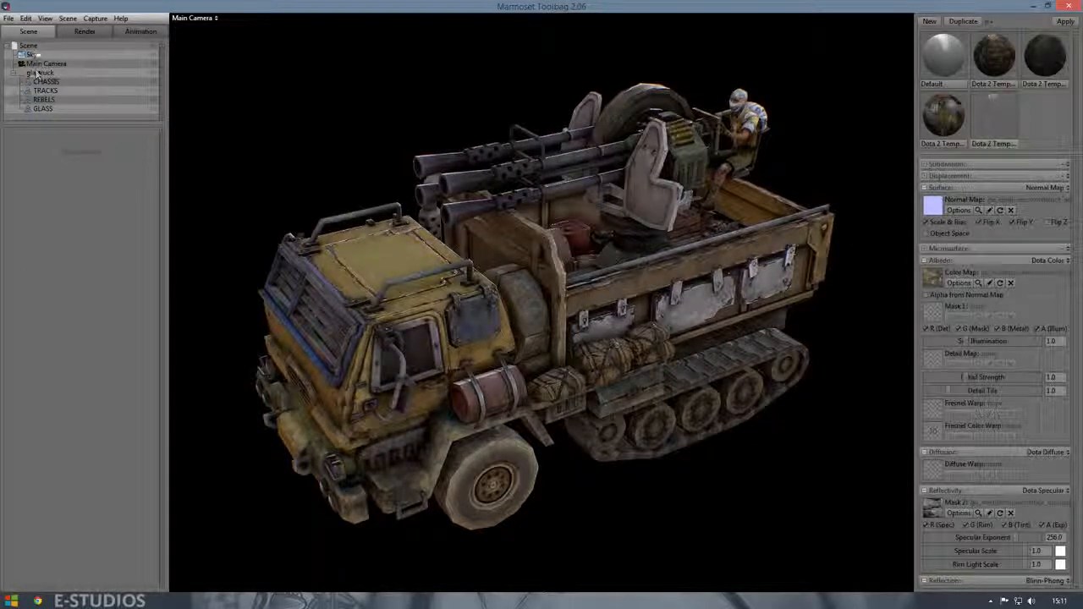
left_click(33, 52)
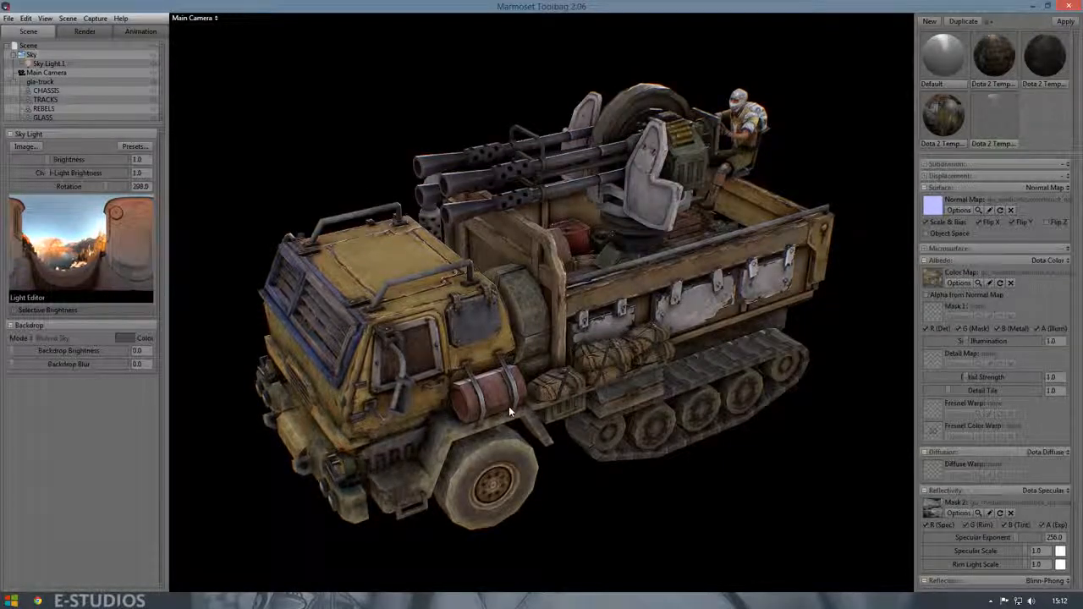
left_click_drag(508, 406, 635, 369)
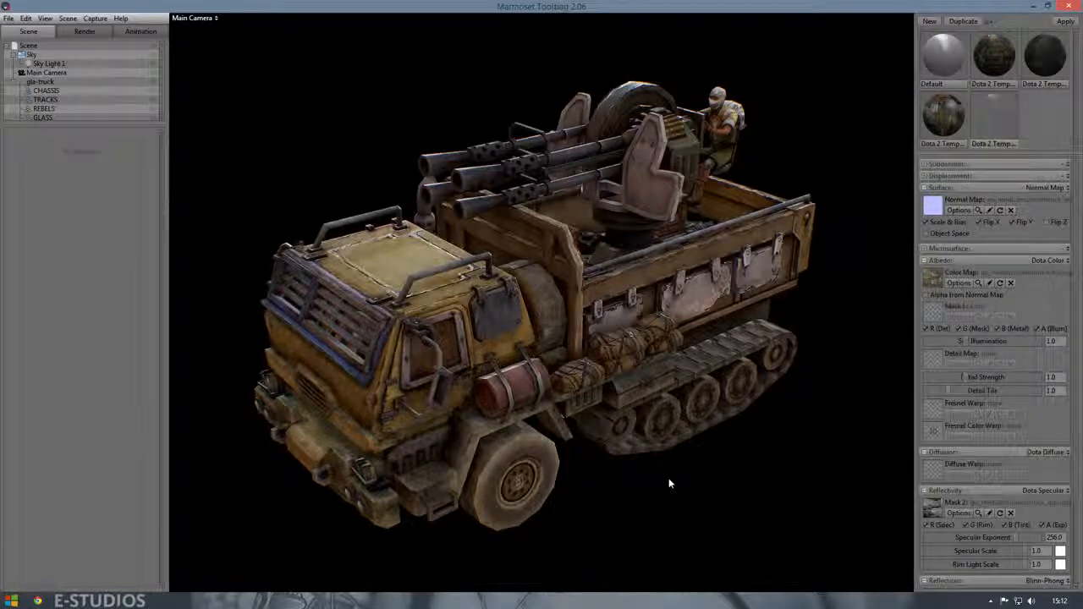
left_click_drag(669, 485, 656, 495)
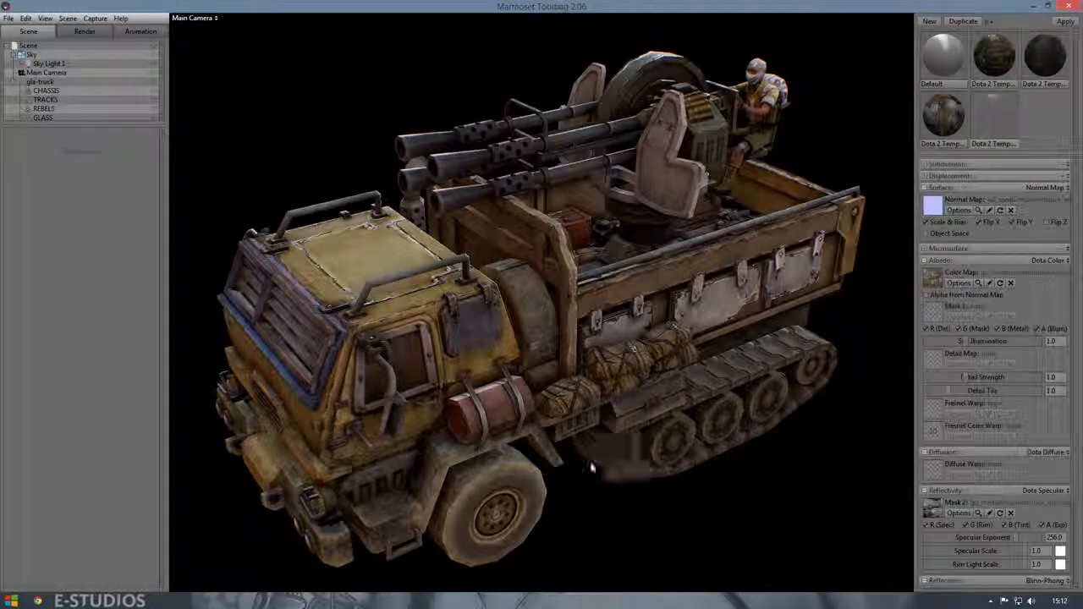
Step: Check the Render output resolution and capture a screenshot image of the truck
left_click(75, 33)
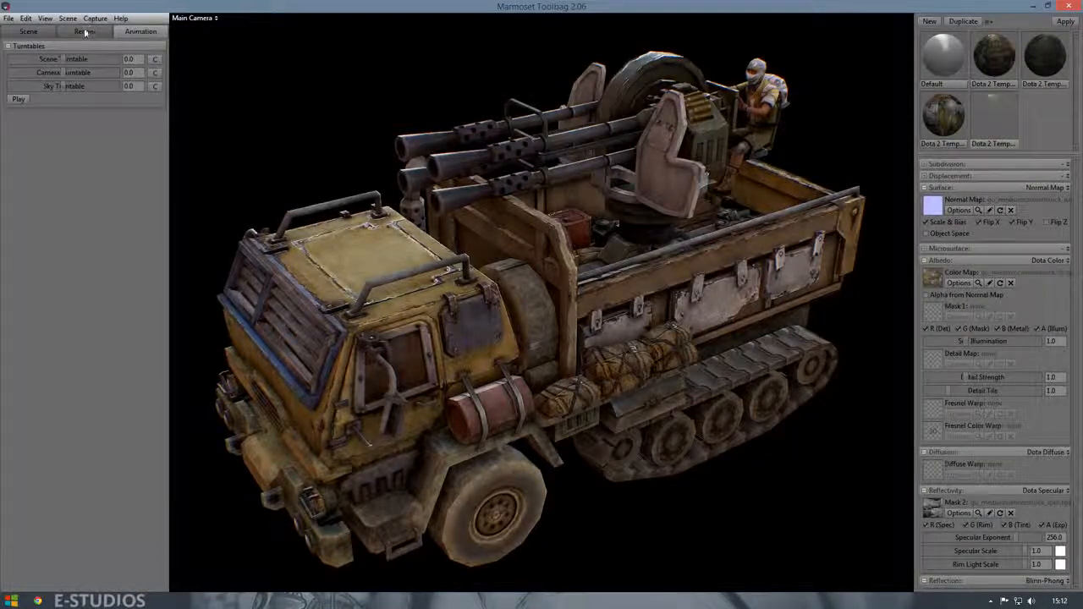
left_click(83, 32)
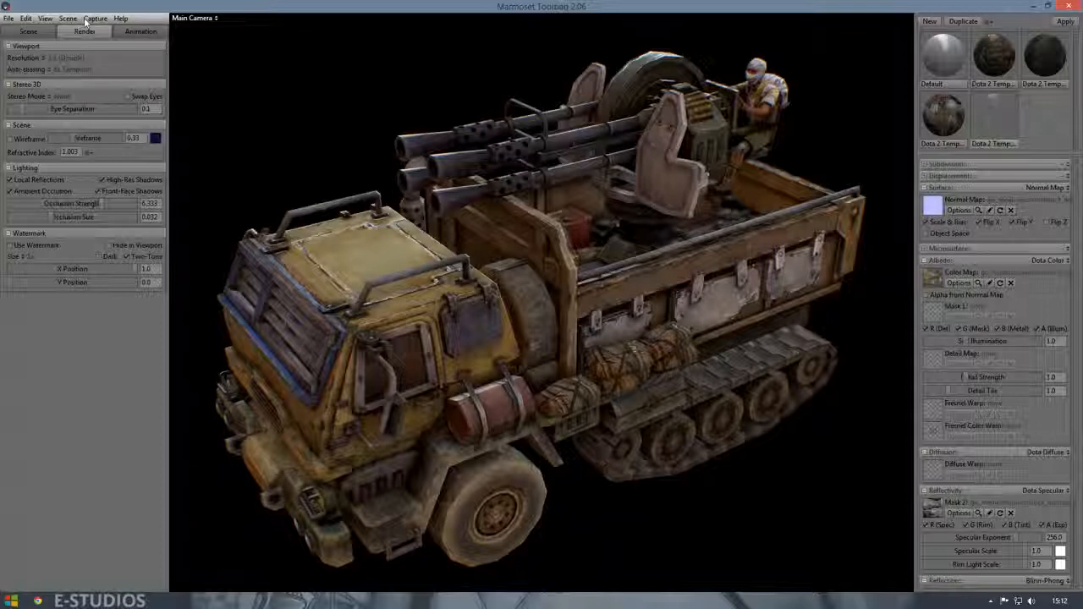
left_click(102, 17)
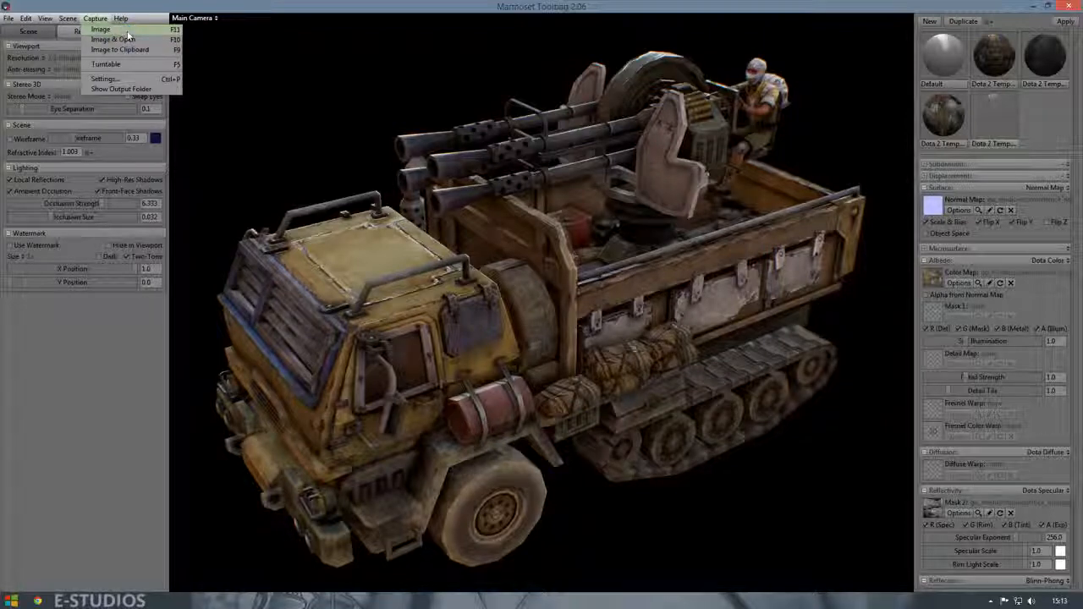
left_click(105, 17)
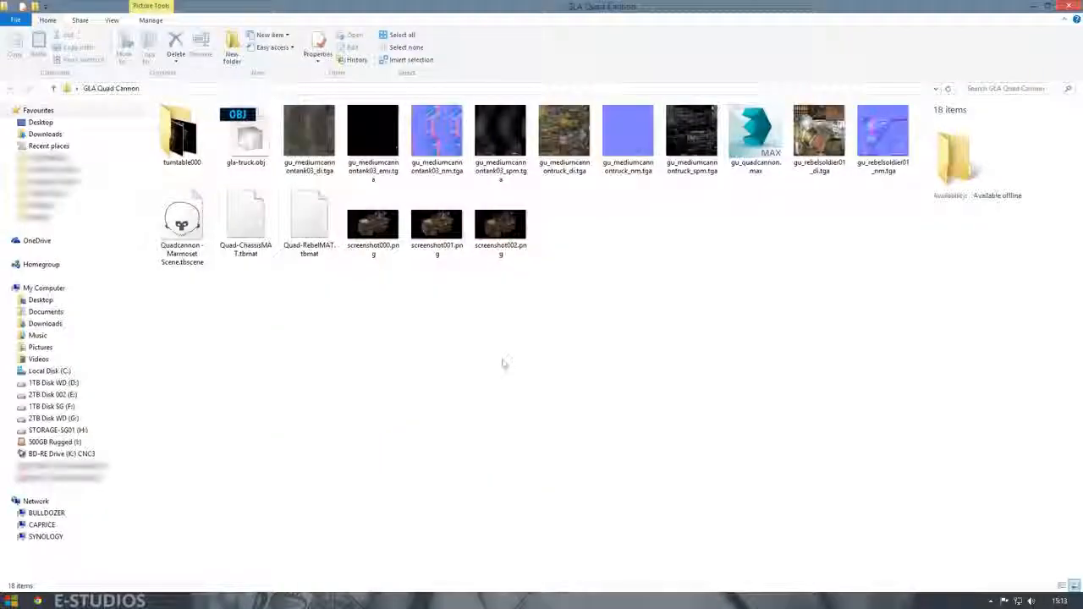
Step: Open the newest screenshot PNG in the GLA Quad Cannon folder to view it
left_click(501, 222)
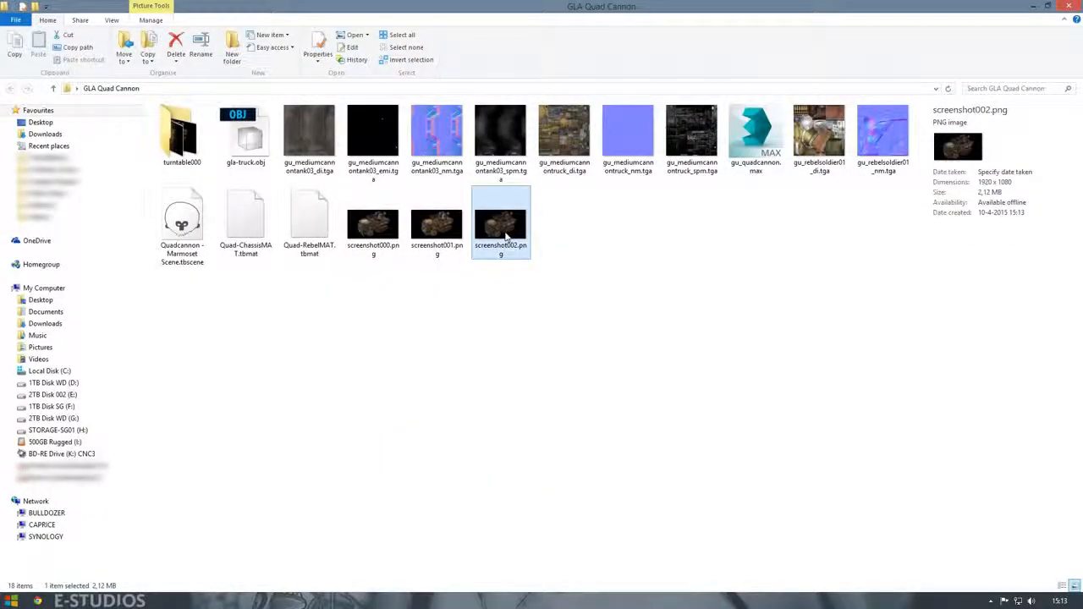
double_click(501, 222)
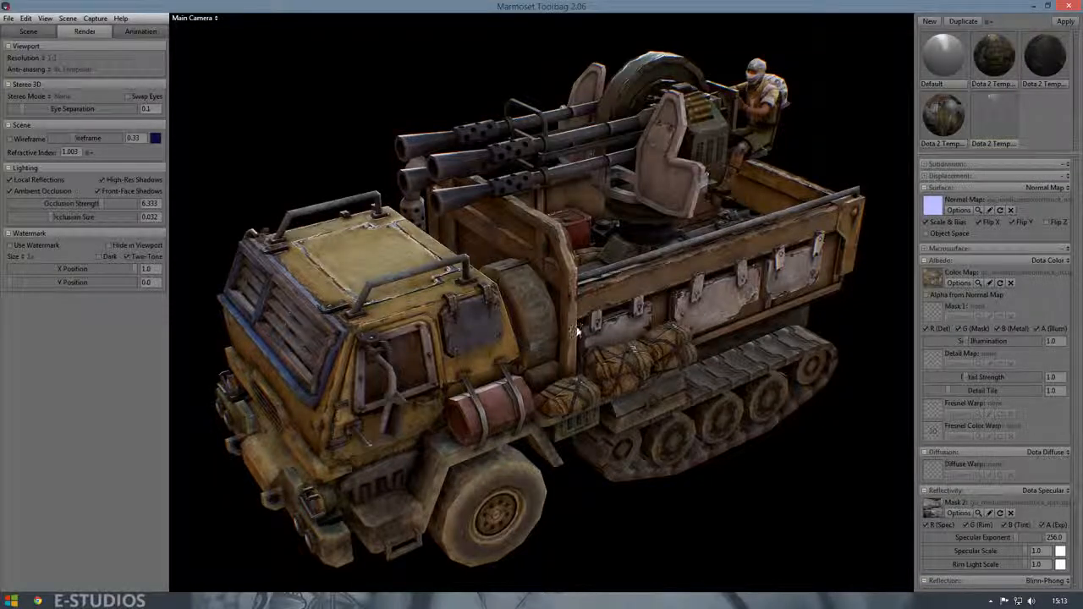
Step: Orbit the truck to a start angle and export a turntable image sequence via Capture > Turntable
left_click_drag(579, 330, 584, 313)
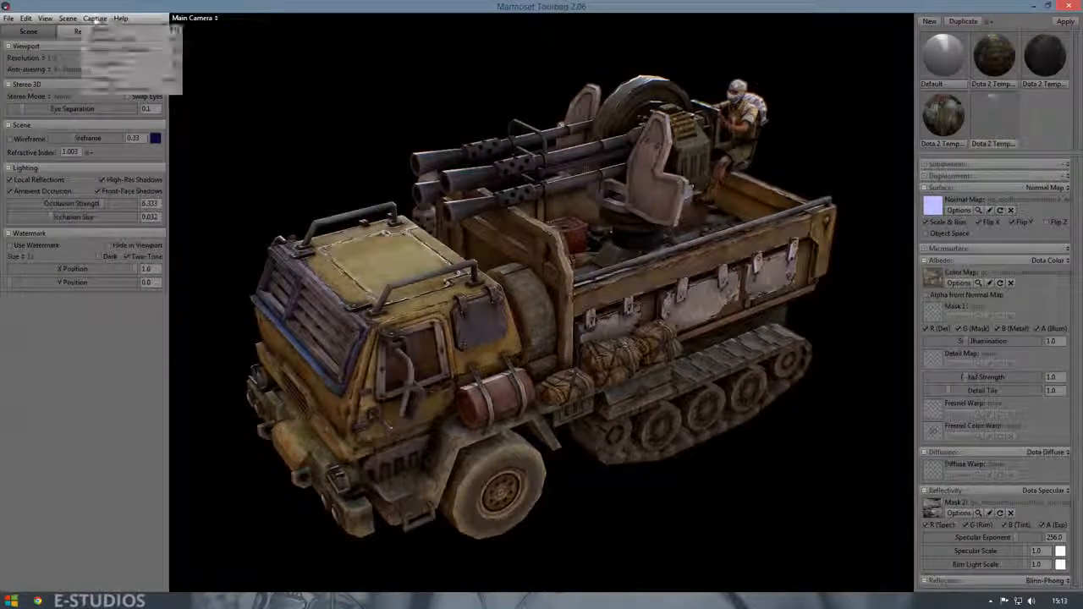
left_click(96, 17)
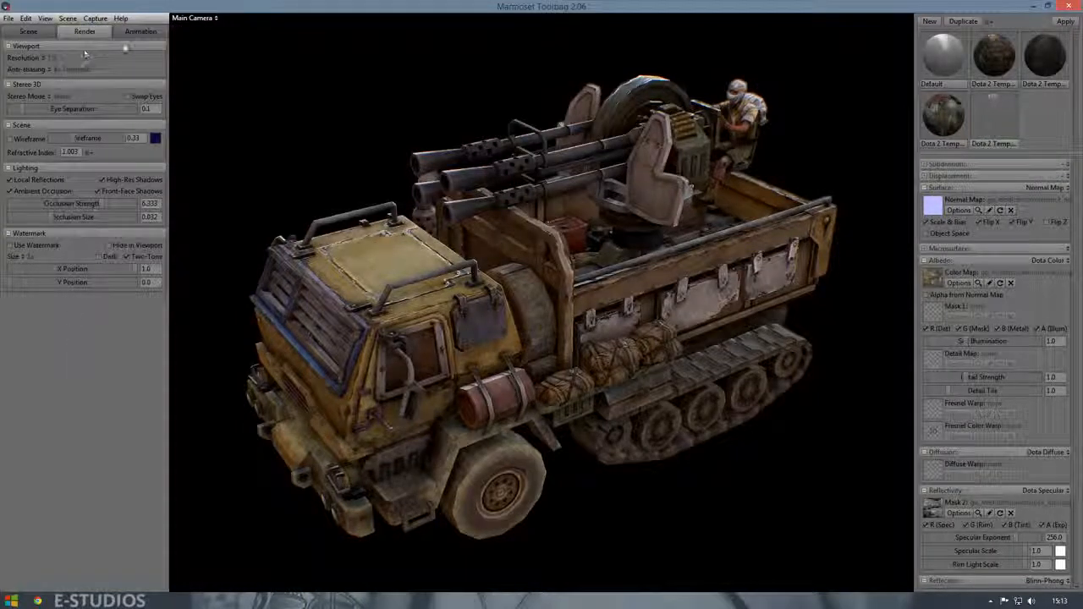
left_click(146, 33)
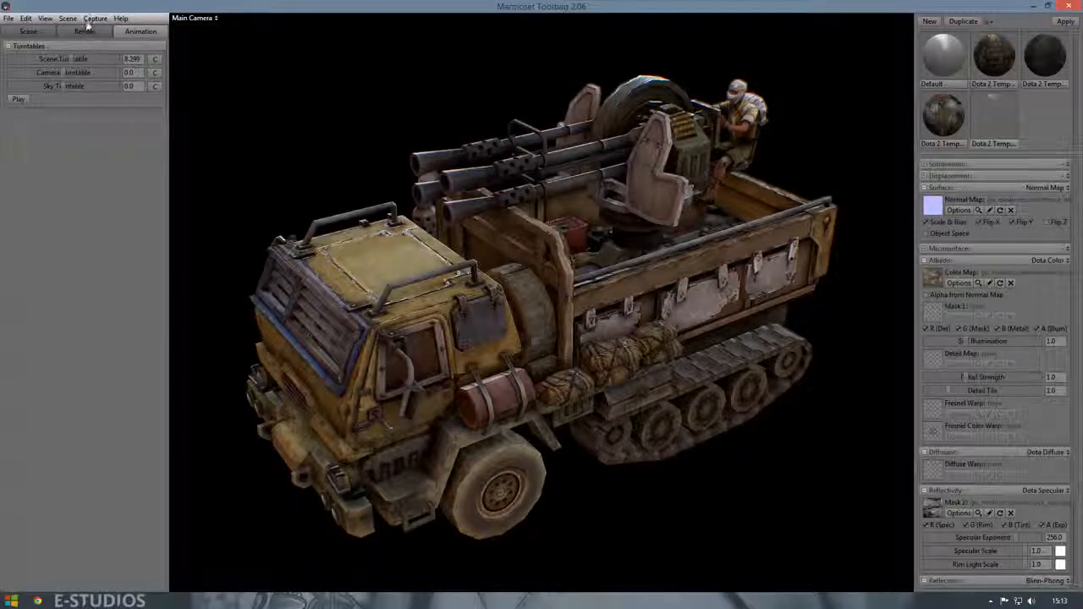
left_click(99, 17)
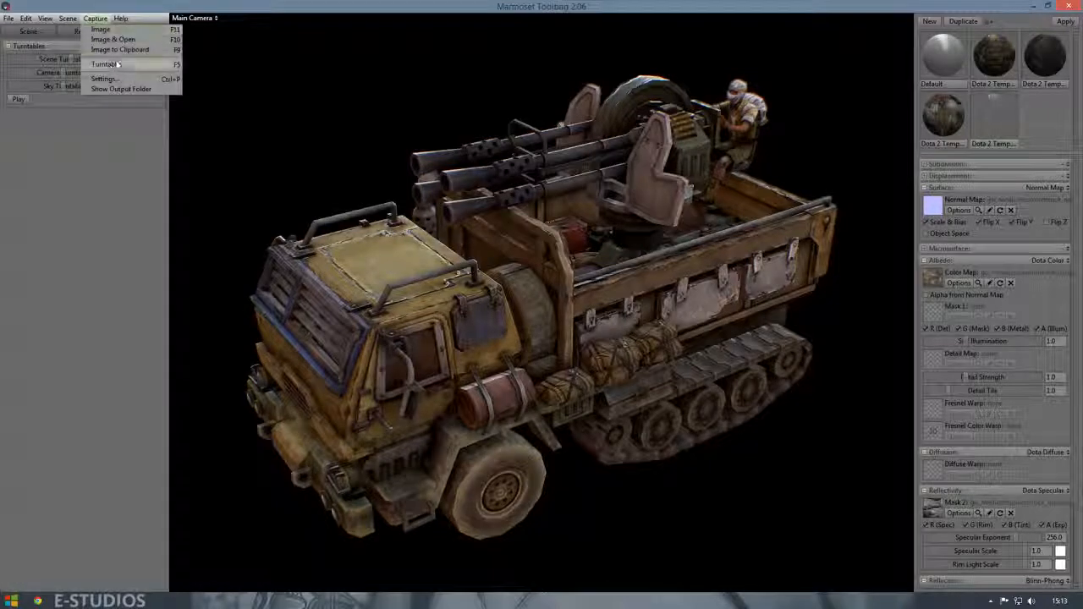
left_click(105, 62)
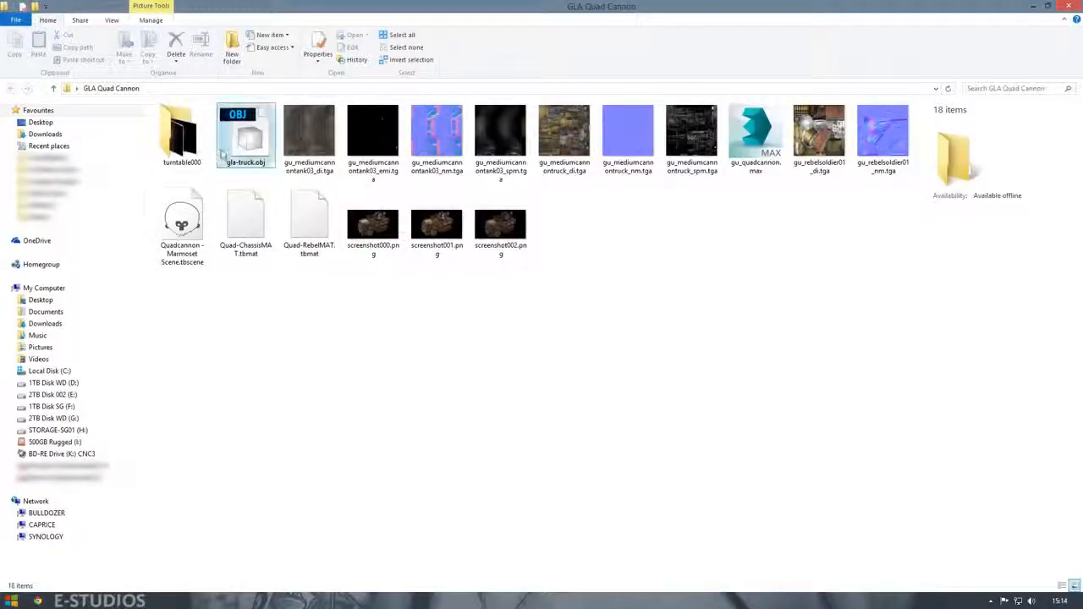
Step: Open the turntable000 folder and step through the rendered truck frames
left_click(181, 135)
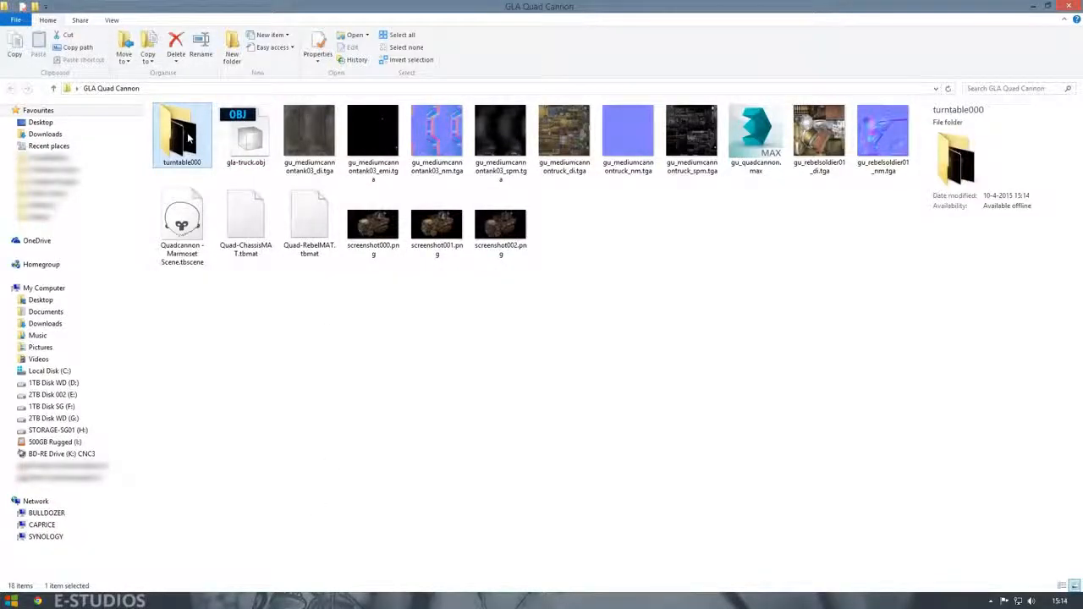
double_click(182, 135)
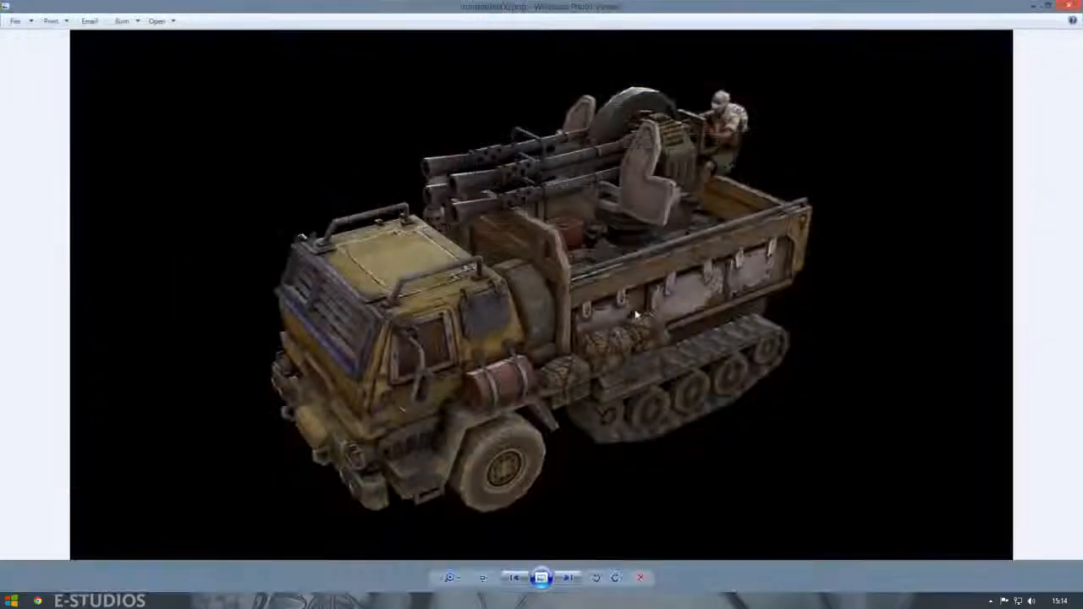
left_click(572, 577)
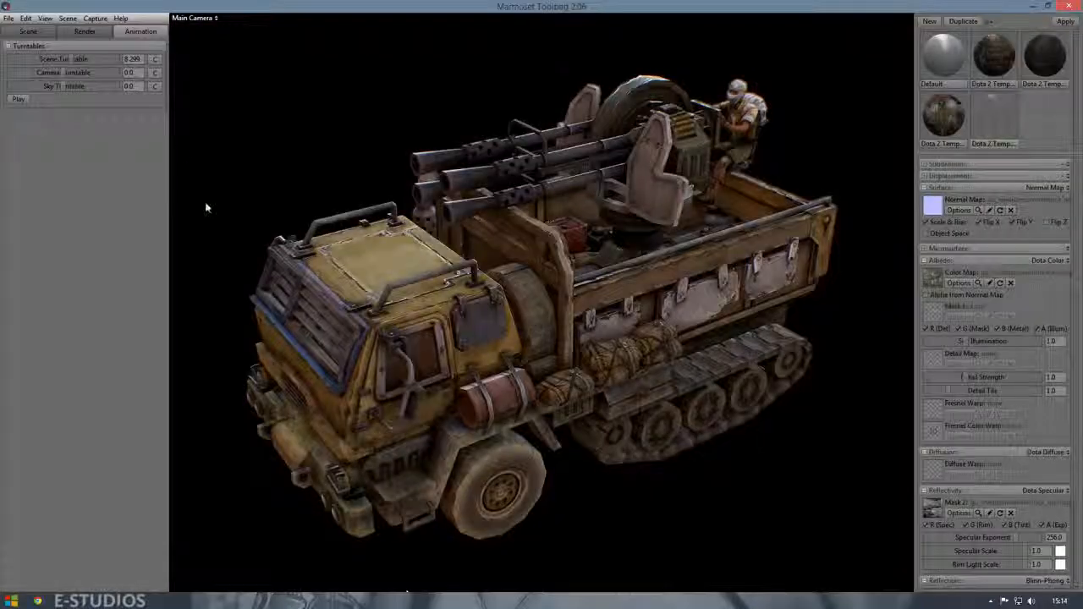
Step: Set the Sky to the interior HDR preset with a black backdrop for brighter lighting
left_click(31, 32)
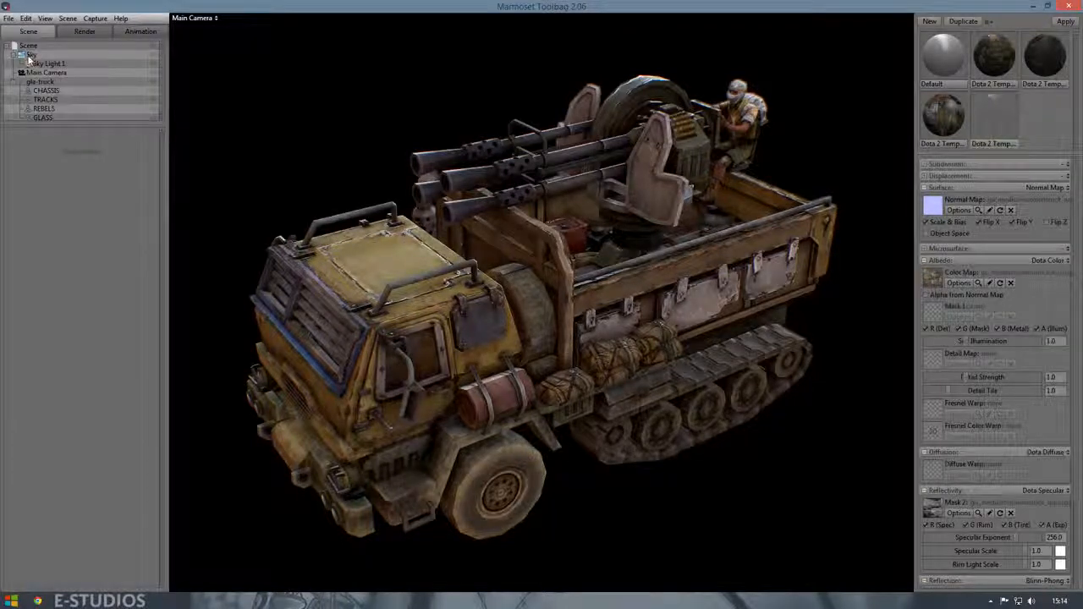
left_click(53, 65)
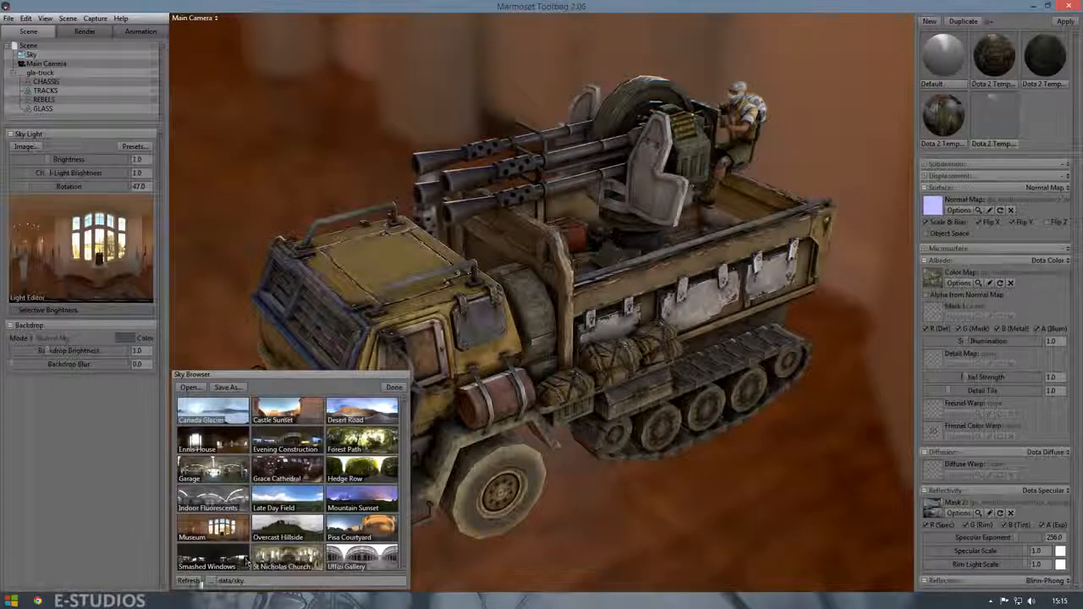
left_click(393, 386)
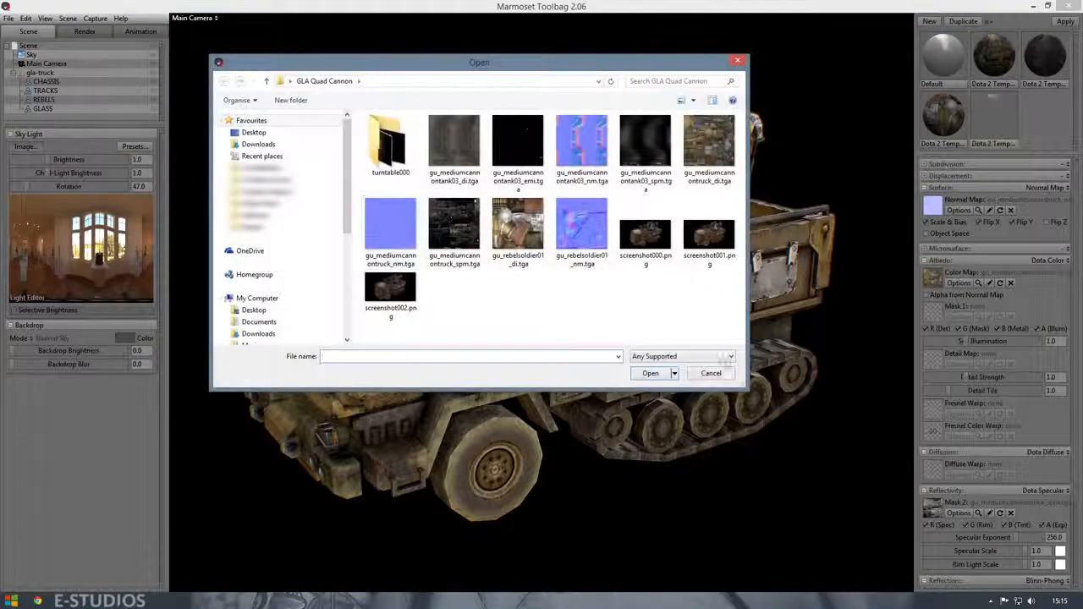
left_click(711, 374)
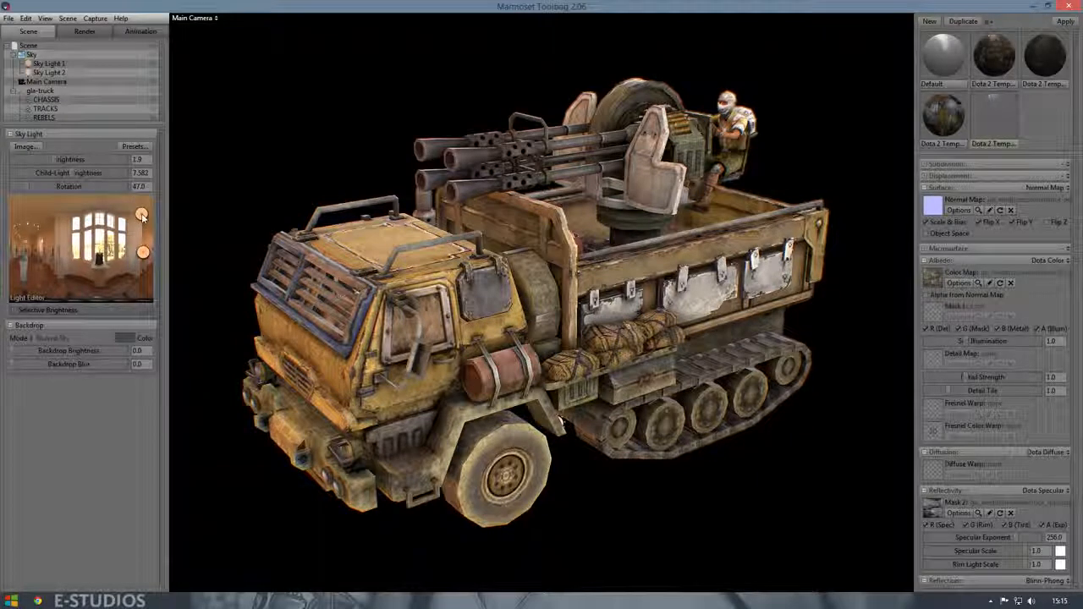
Step: Deselect the truck mesh to hide the gizmo and bring up the Capture menu
left_click_drag(127, 159, 52, 159)
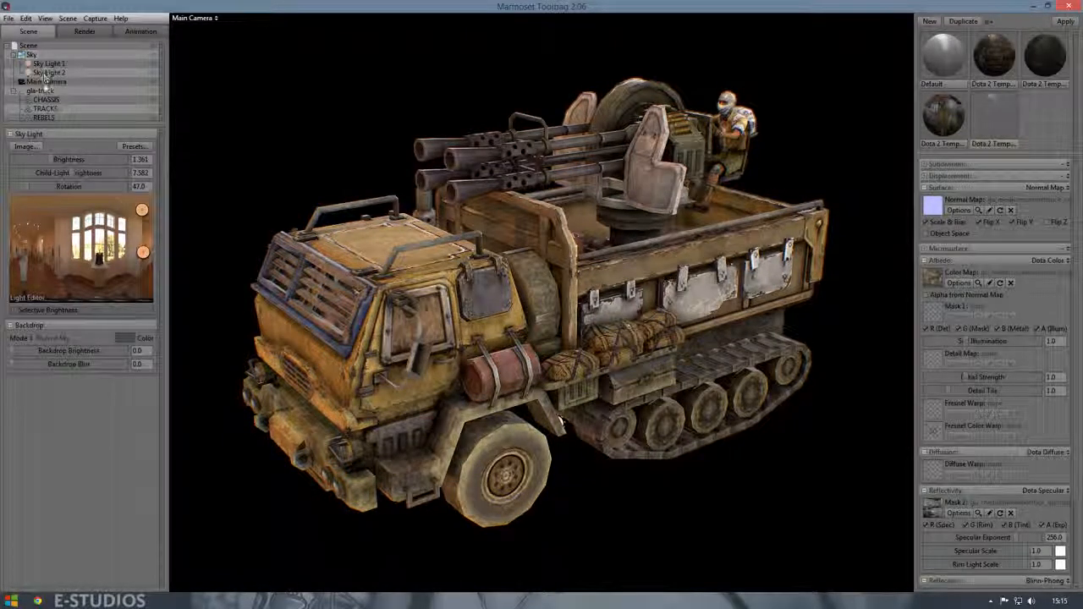
left_click(54, 81)
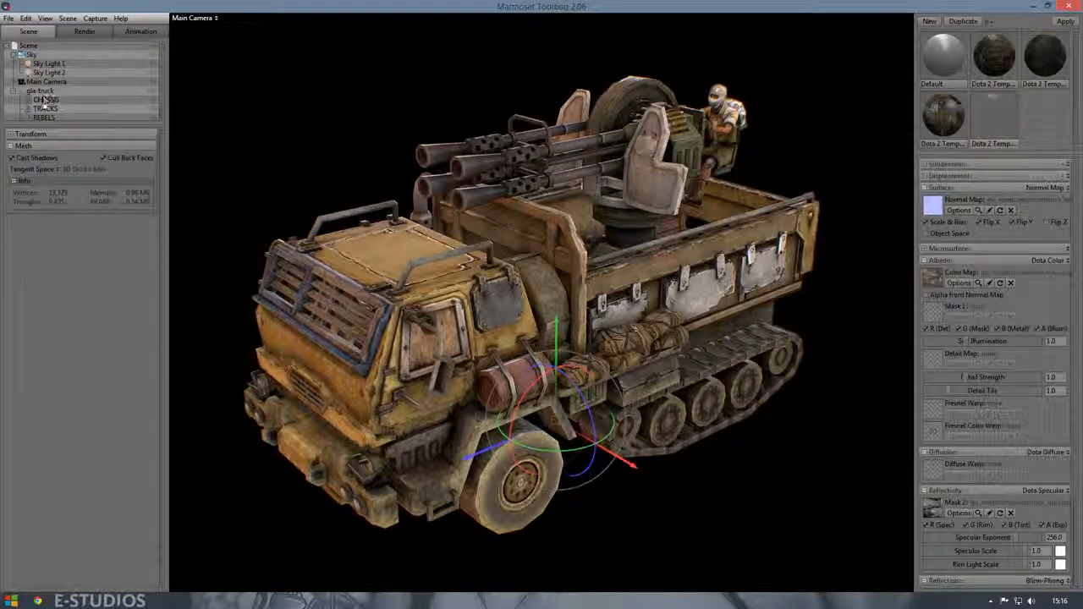
left_click(53, 81)
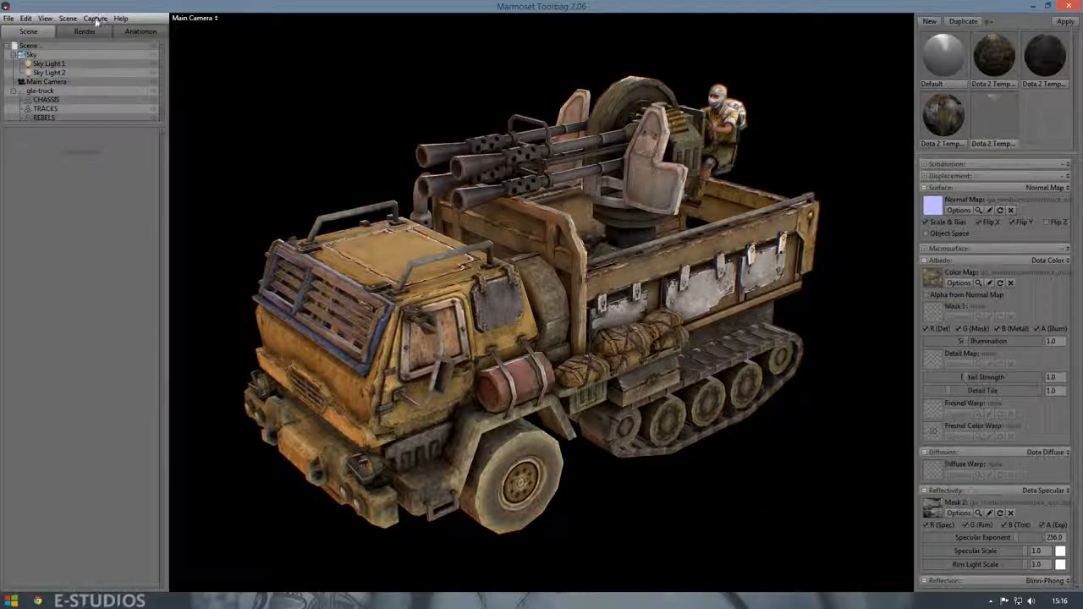
left_click(98, 17)
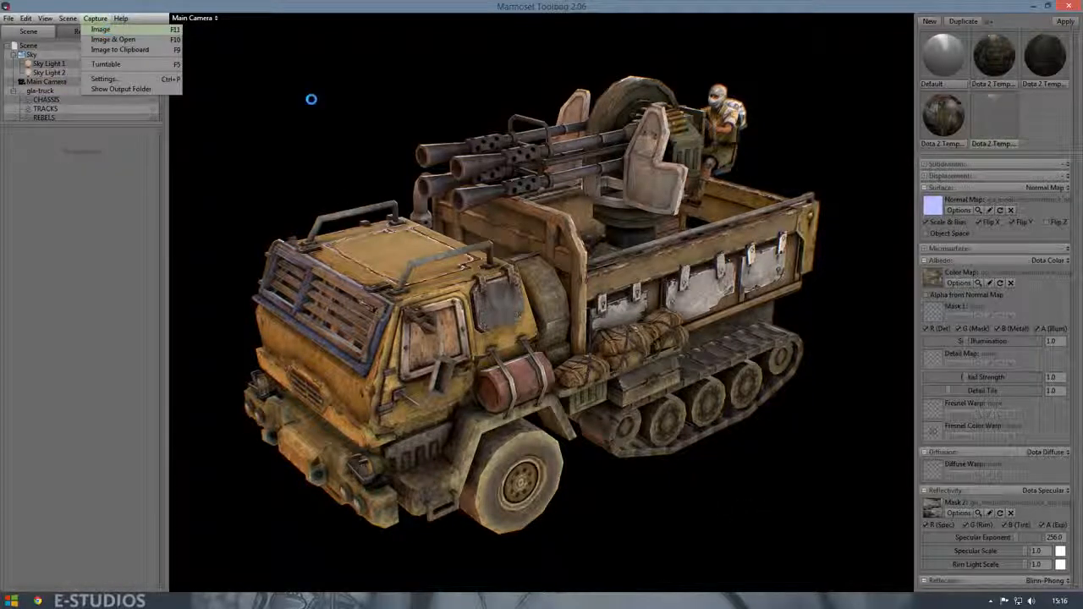